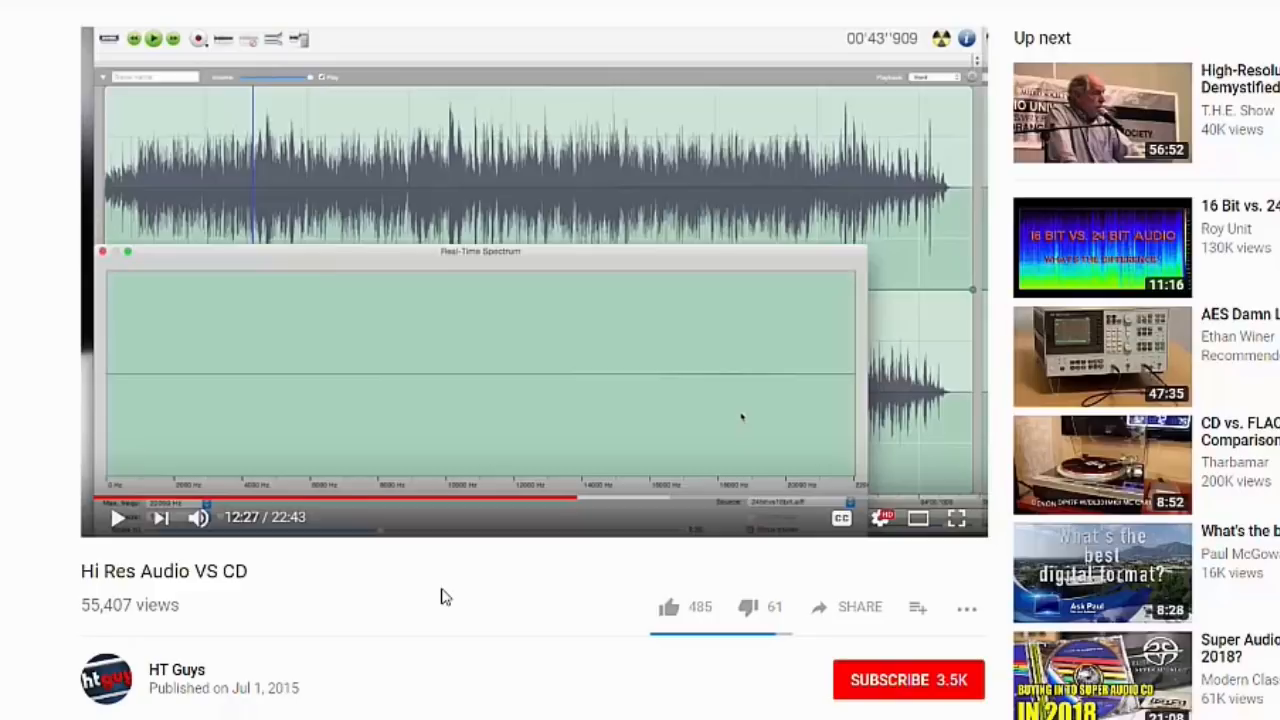
{"action": "mouse_move", "coordinate": [438, 596]}
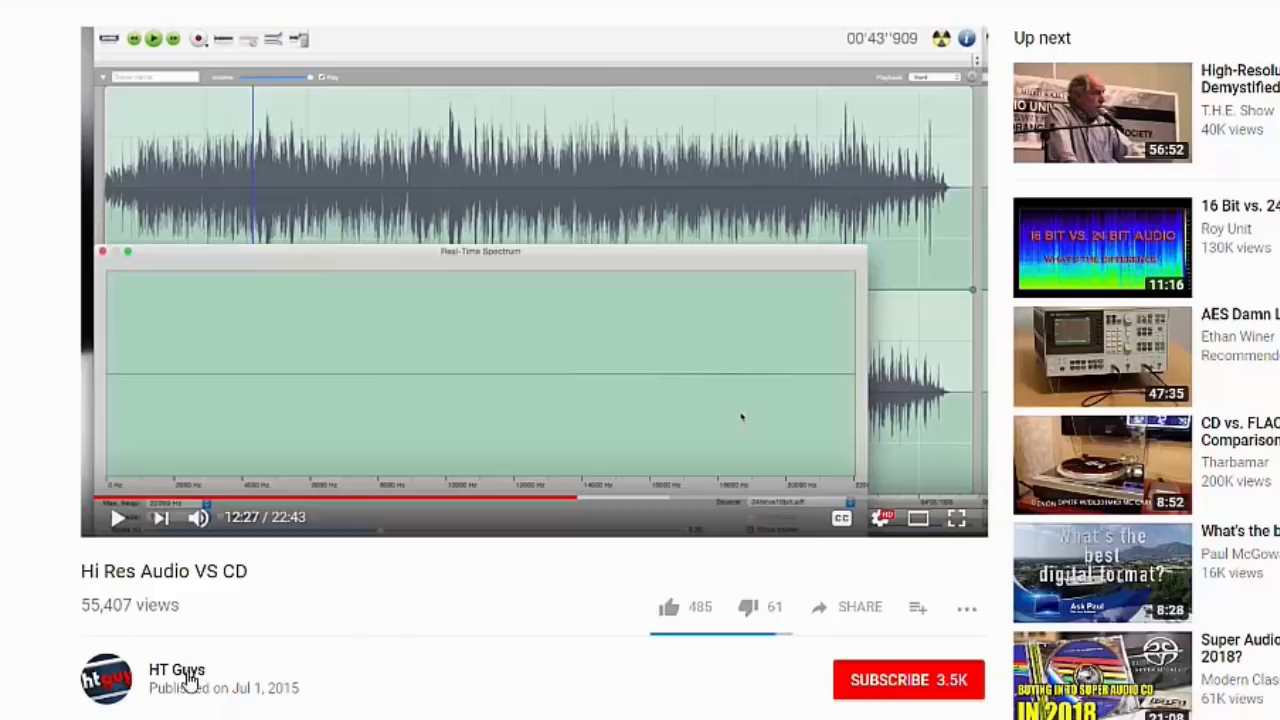
{"action": "mouse_move", "coordinate": [220, 670]}
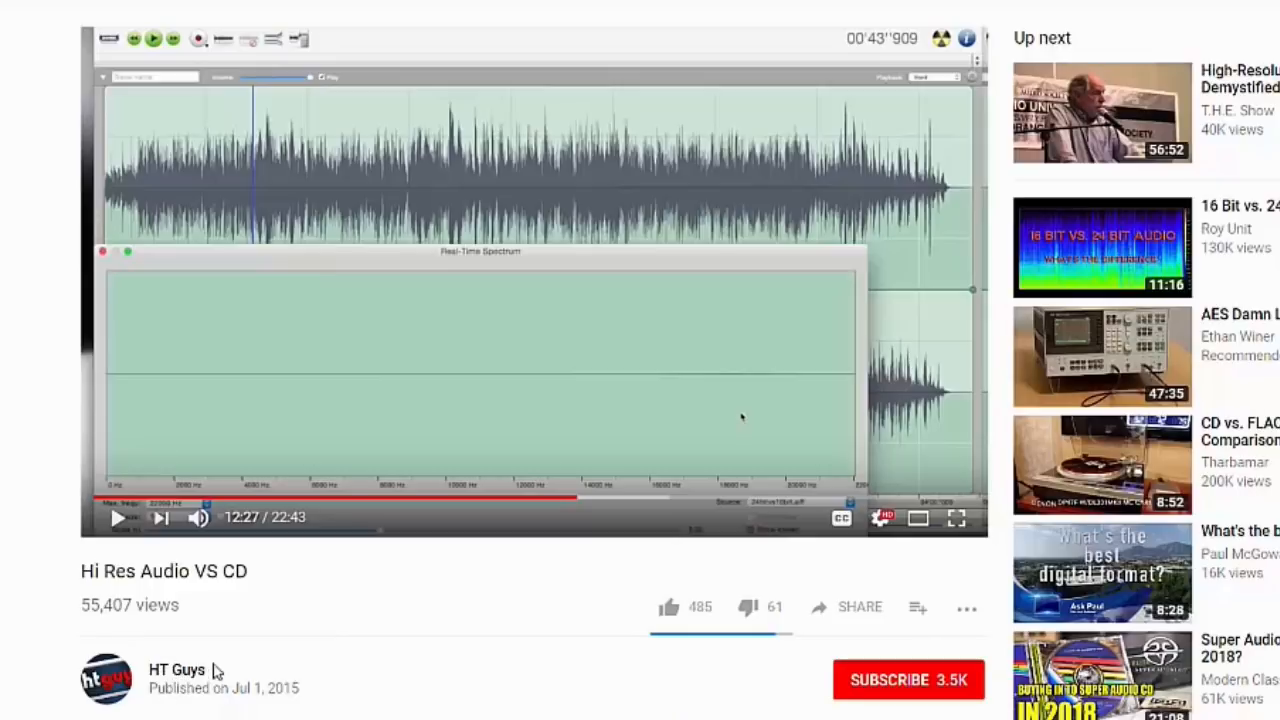
{"action": "mouse_move", "coordinate": [576, 568]}
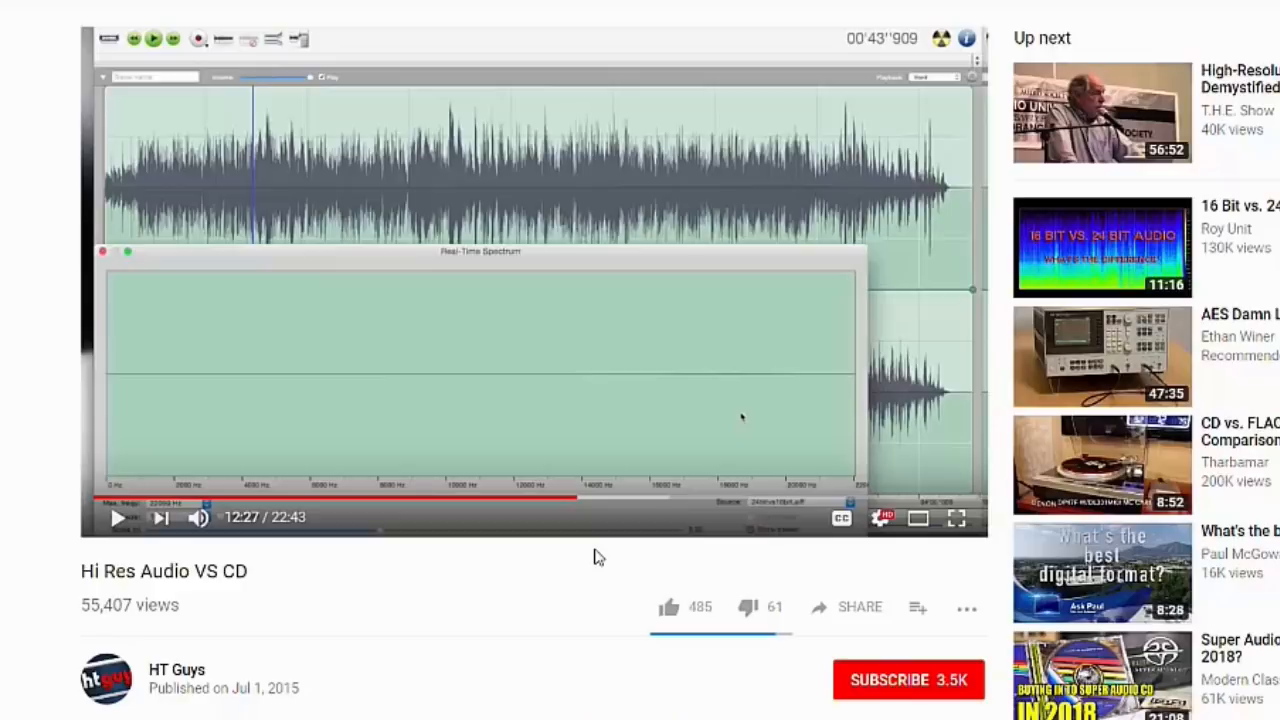
{"action": "mouse_move", "coordinate": [600, 552]}
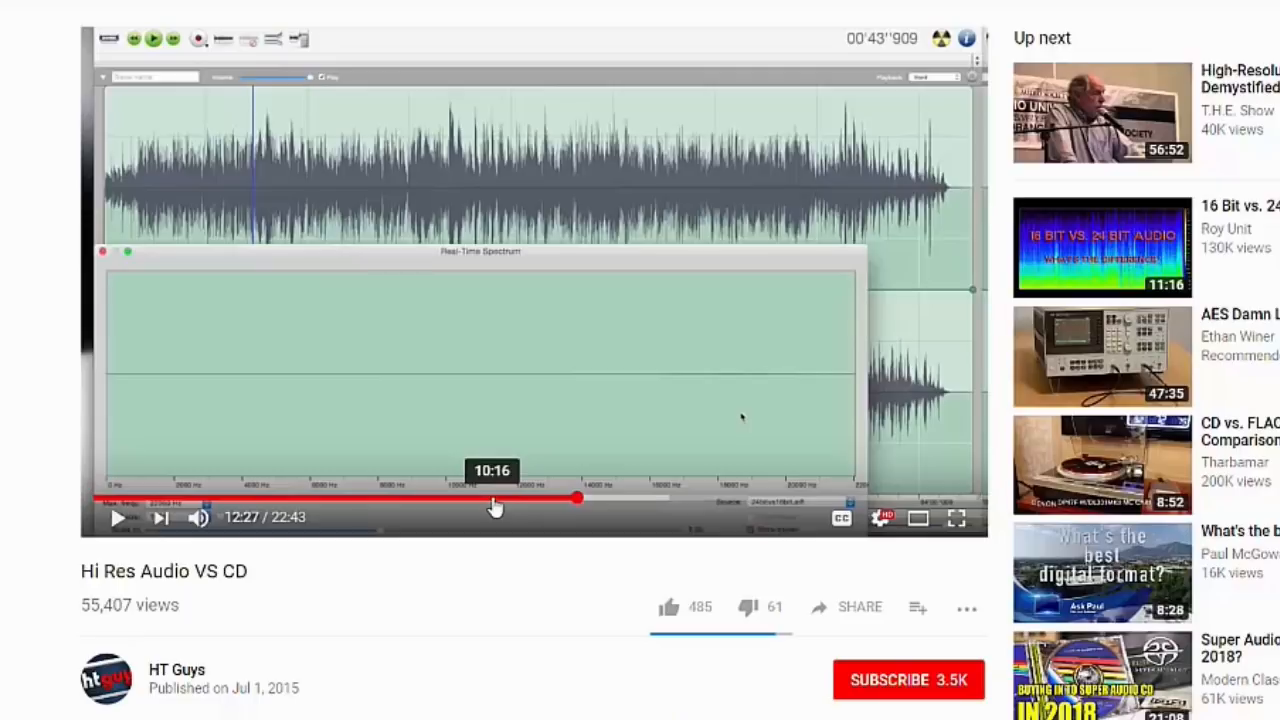
{"action": "mouse_move", "coordinate": [514, 594]}
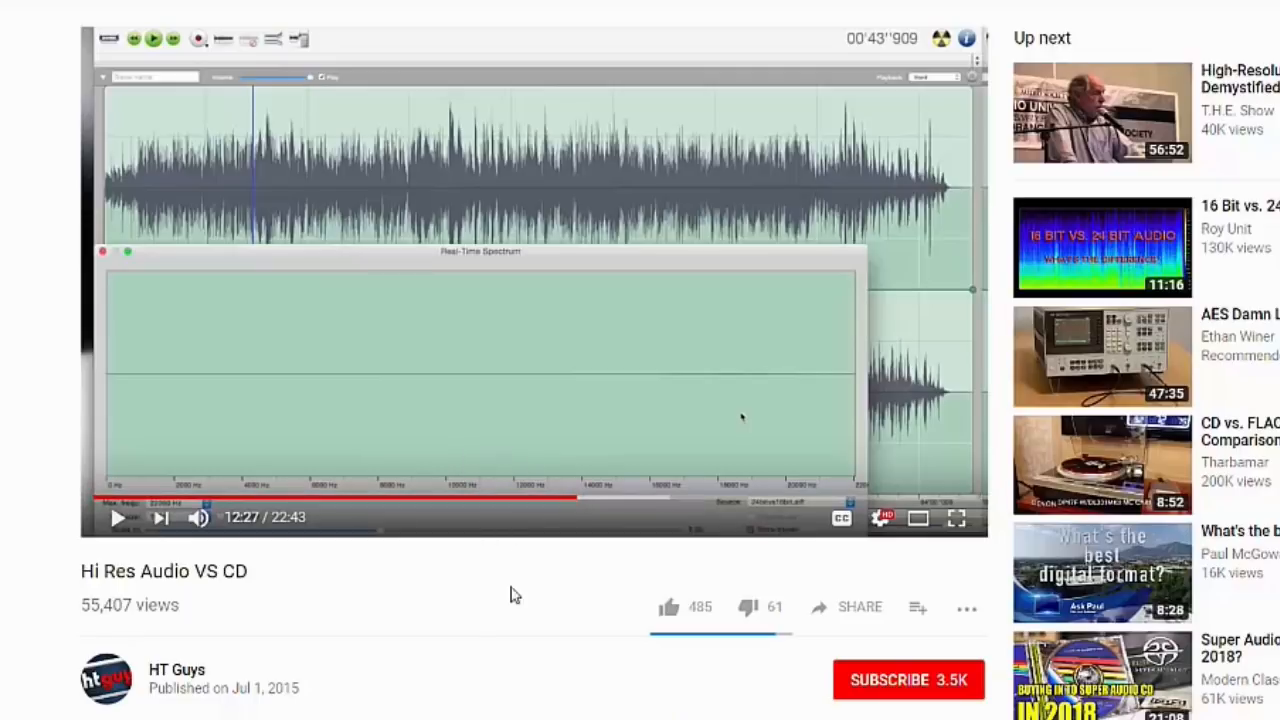
{"action": "mouse_move", "coordinate": [516, 604]}
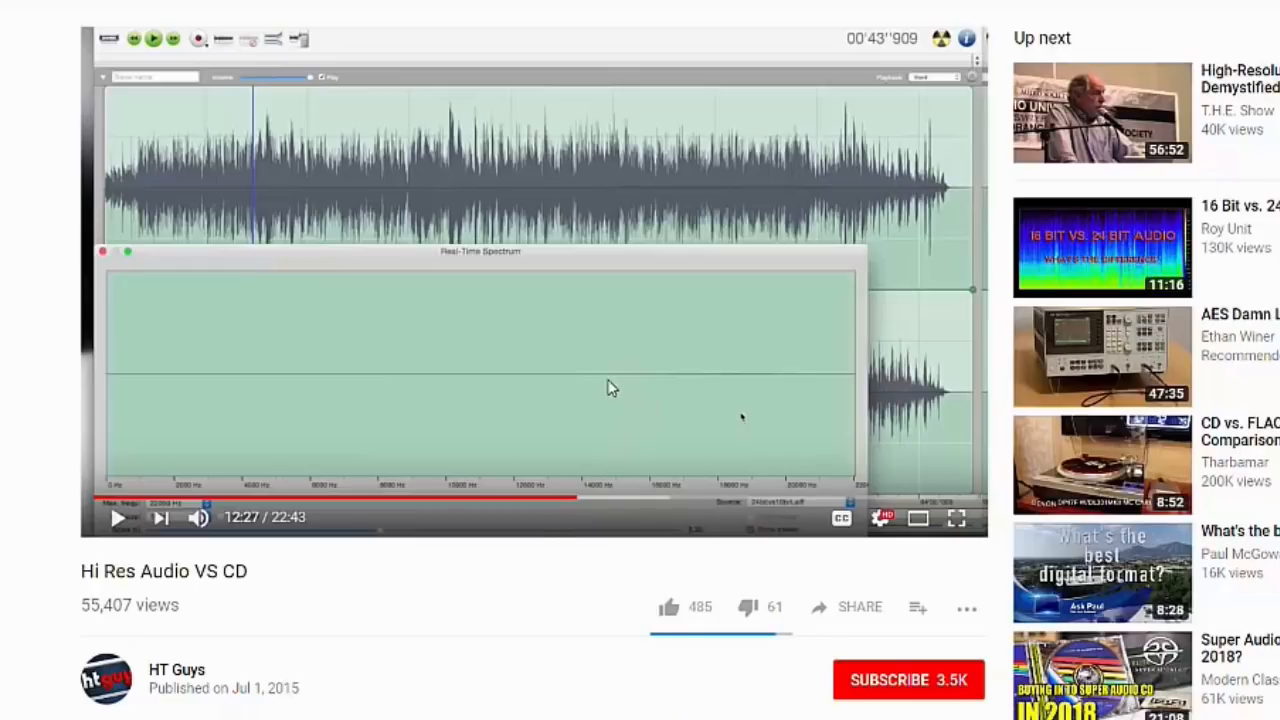
{"action": "mouse_move", "coordinate": [588, 378]}
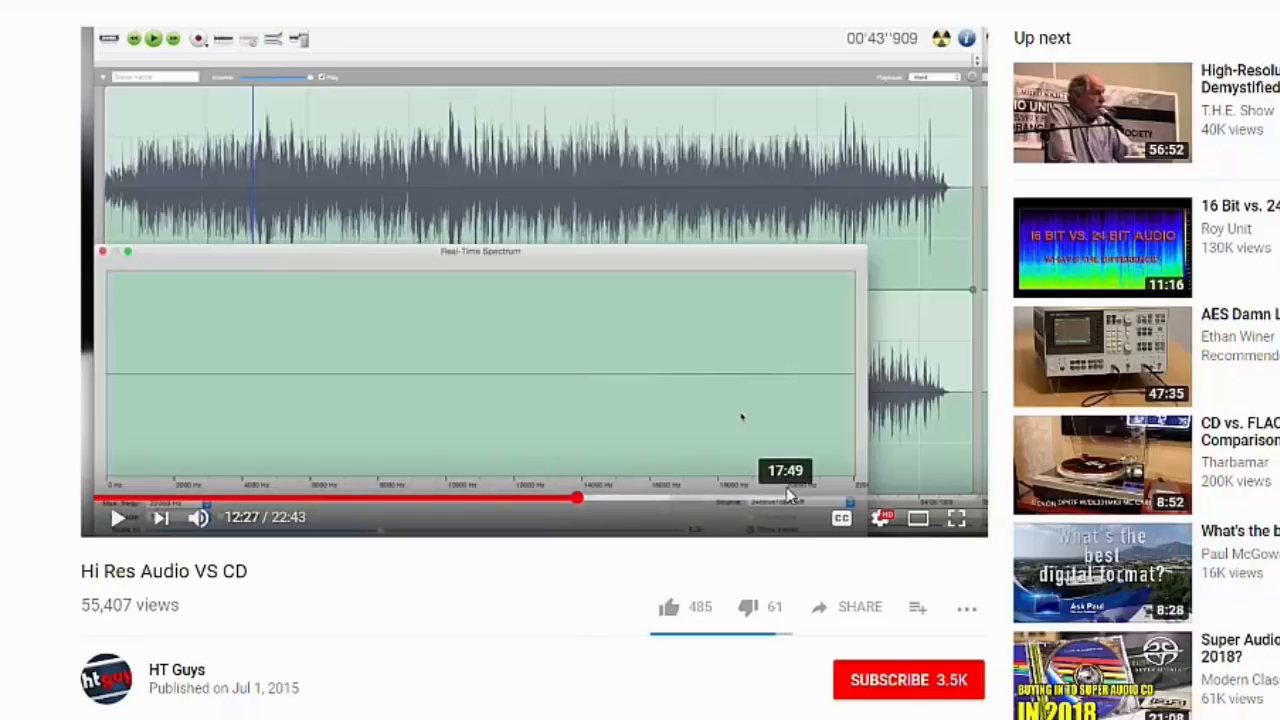
{"action": "mouse_move", "coordinate": [790, 482]}
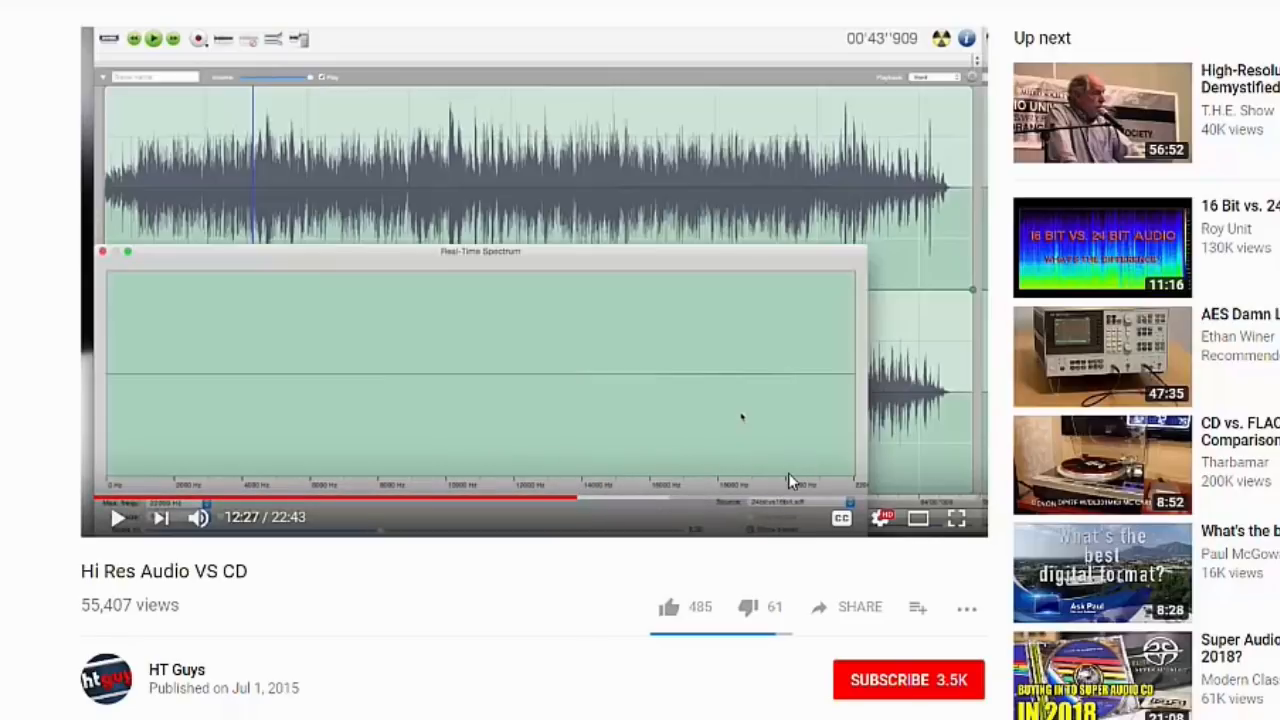
{"action": "mouse_move", "coordinate": [764, 504]}
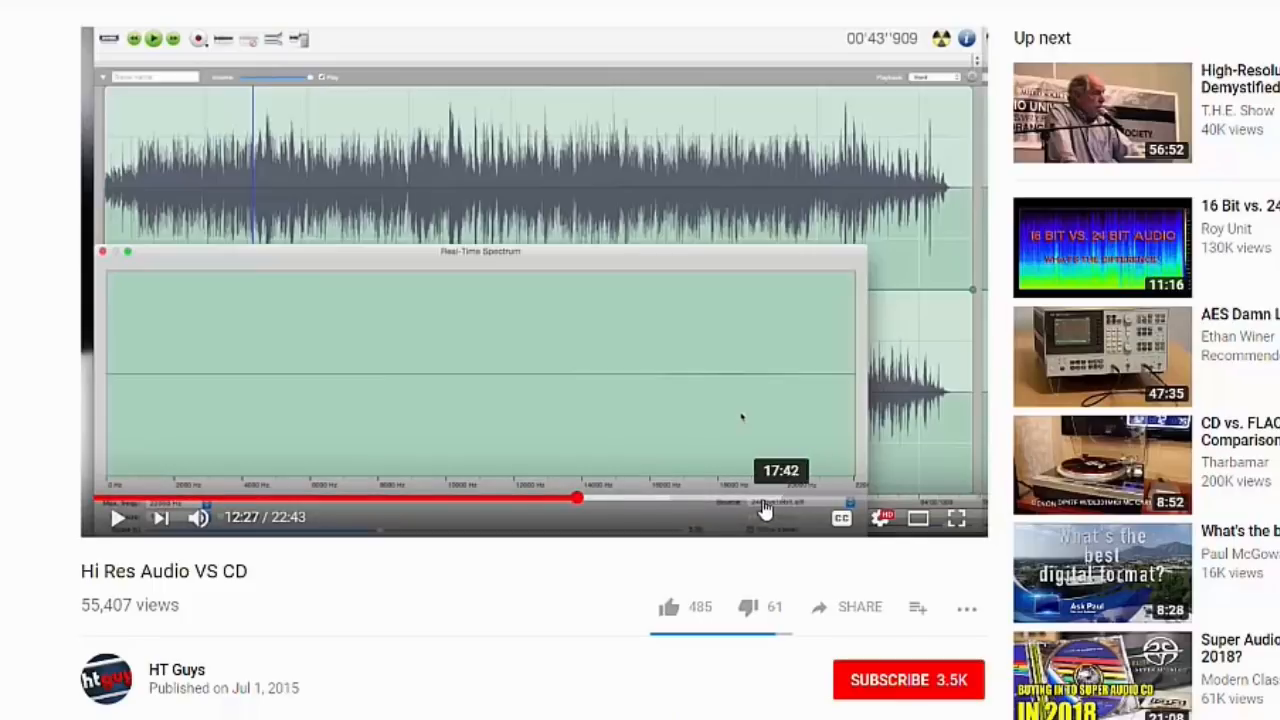
{"action": "mouse_move", "coordinate": [692, 482]}
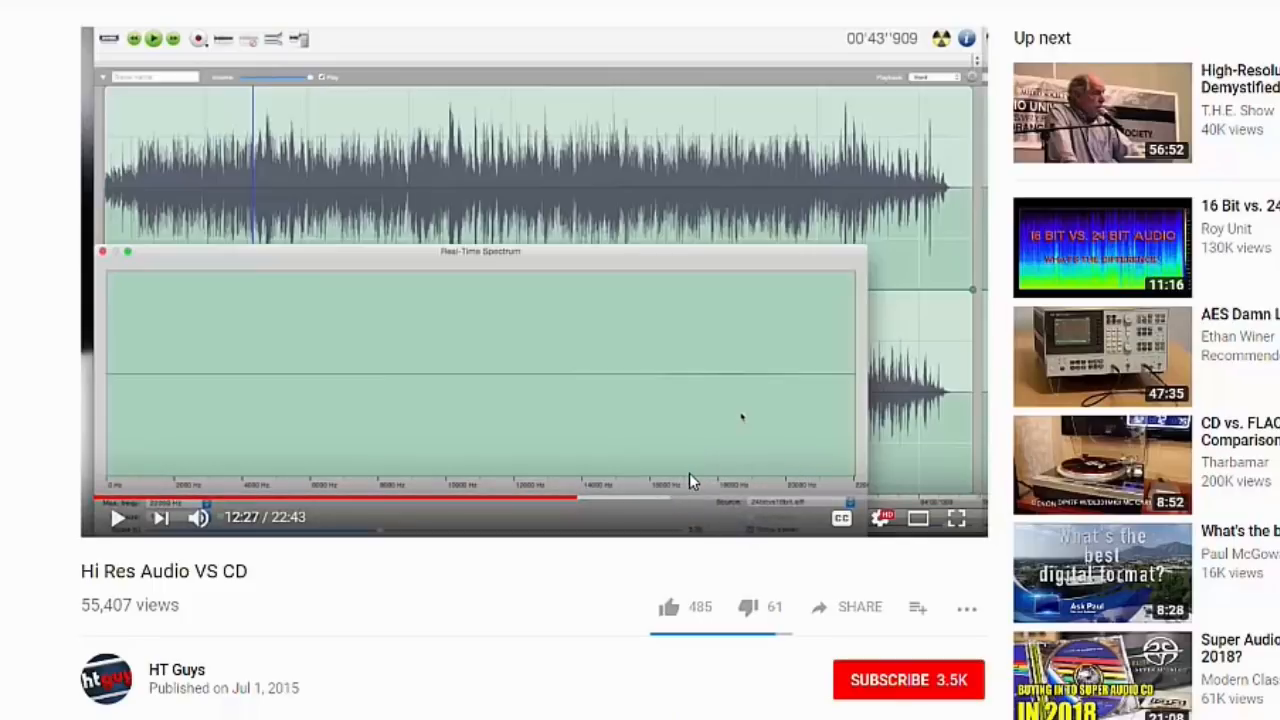
{"action": "mouse_move", "coordinate": [654, 492]}
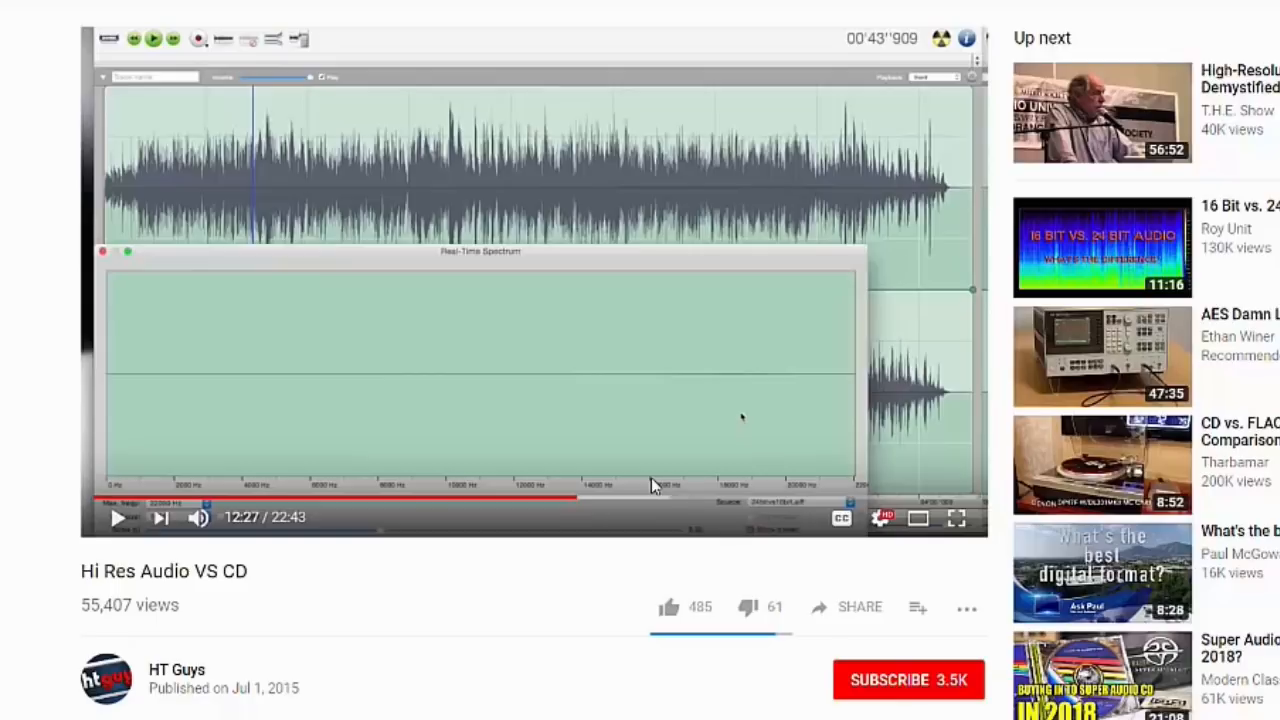
{"action": "mouse_move", "coordinate": [650, 480]}
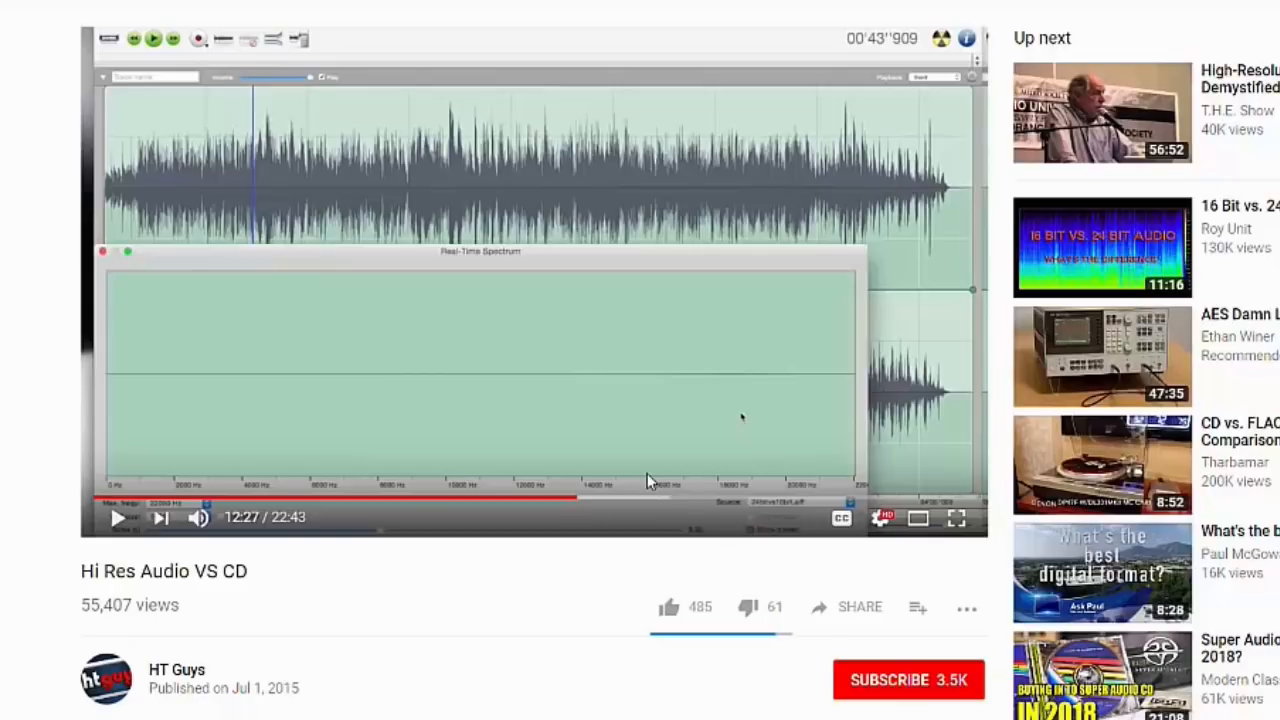
{"action": "mouse_move", "coordinate": [648, 478]}
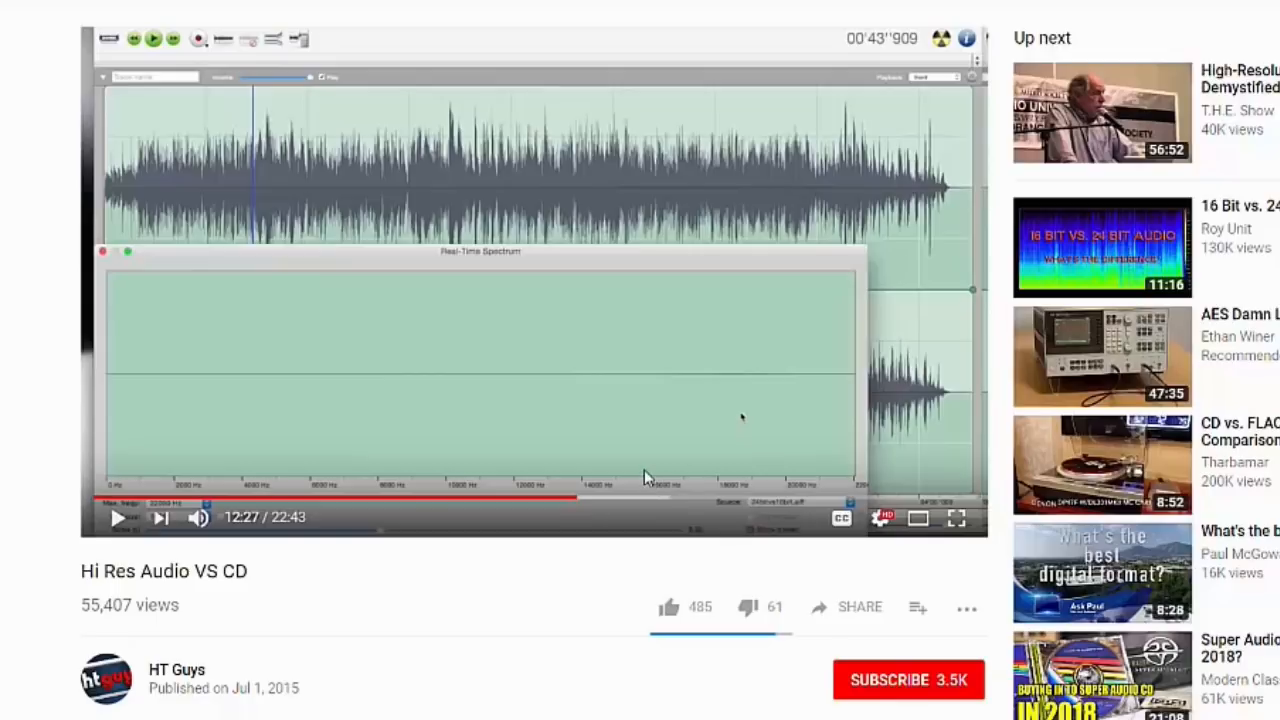
{"action": "mouse_move", "coordinate": [652, 492]}
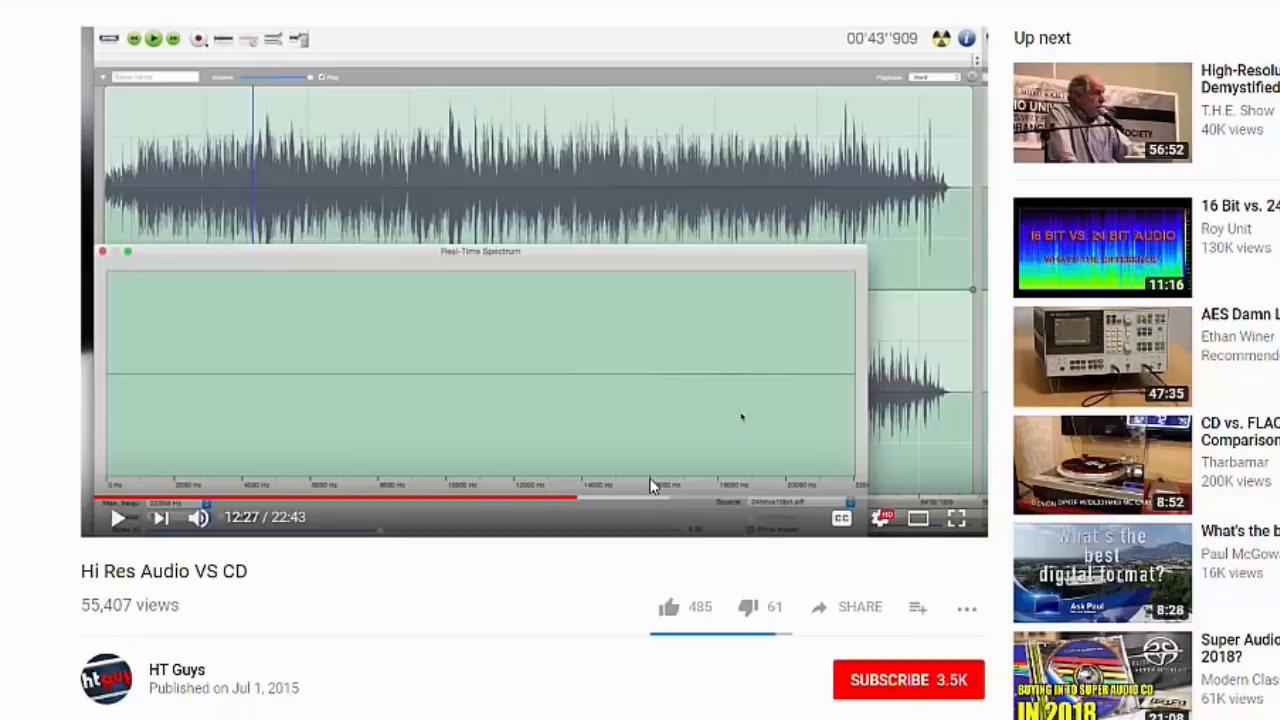
{"action": "mouse_move", "coordinate": [616, 488]}
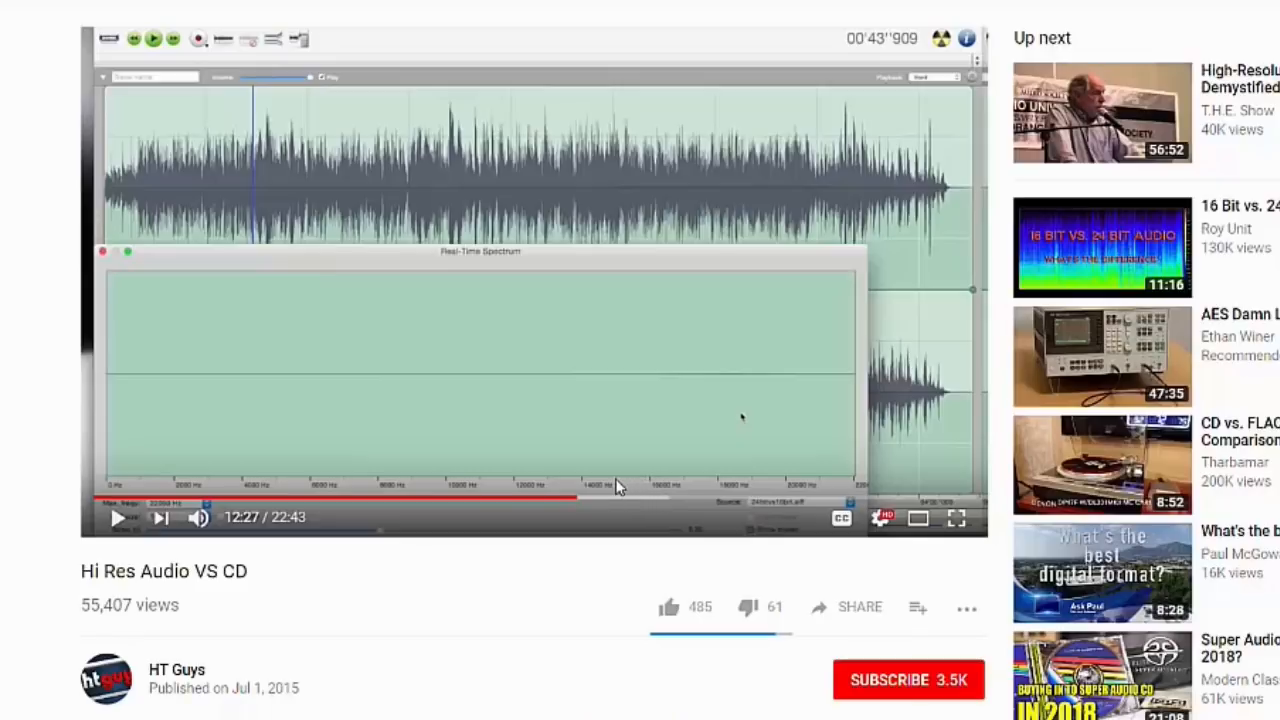
{"action": "mouse_move", "coordinate": [616, 490]}
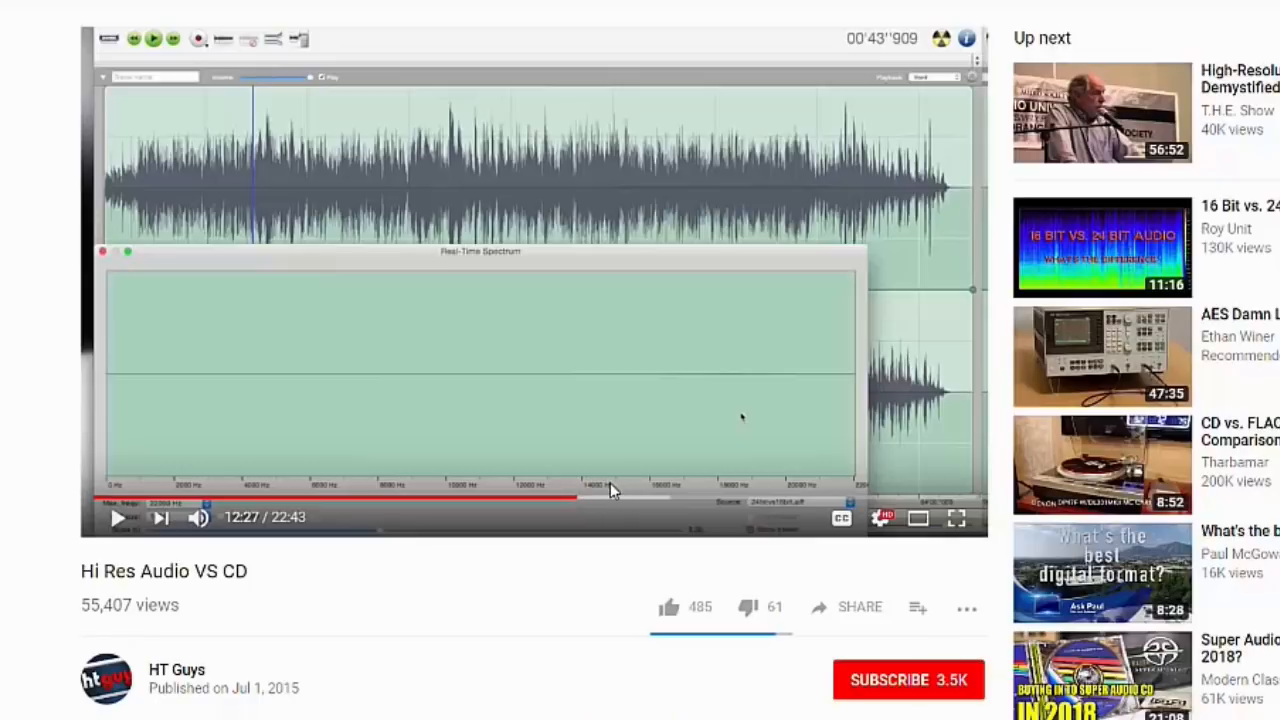
{"action": "mouse_move", "coordinate": [622, 488]}
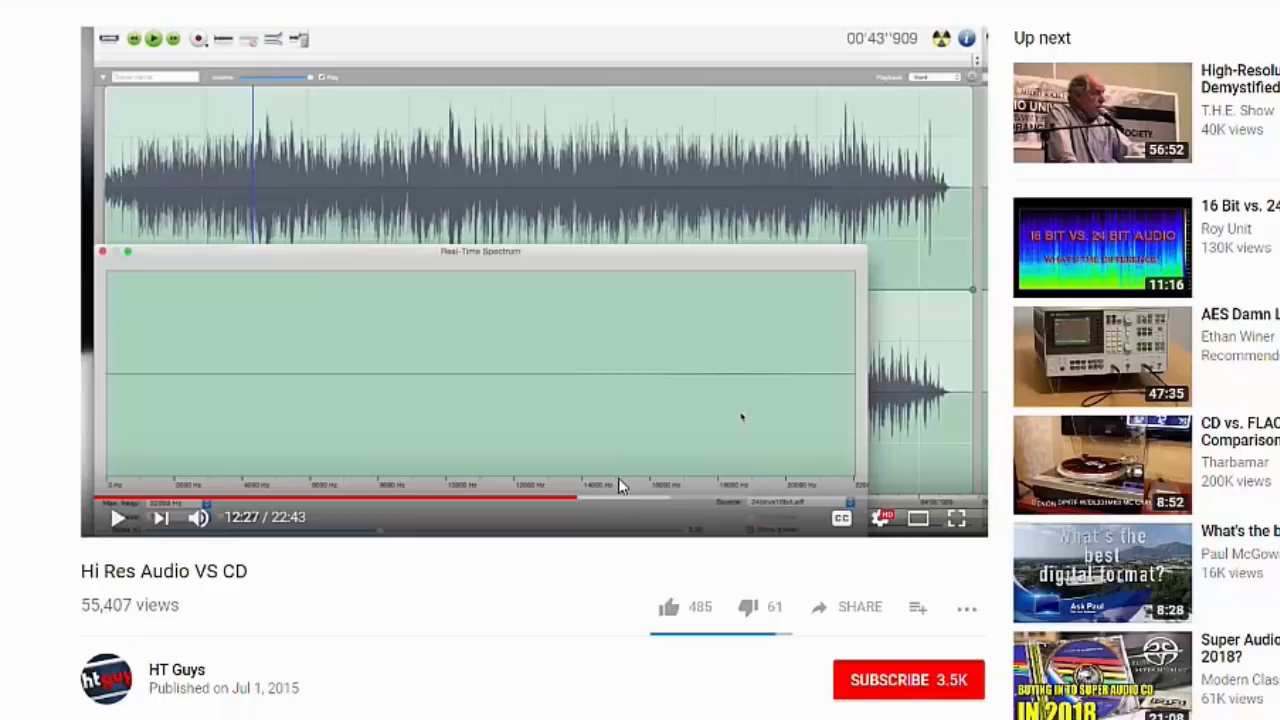
{"action": "mouse_move", "coordinate": [618, 408]}
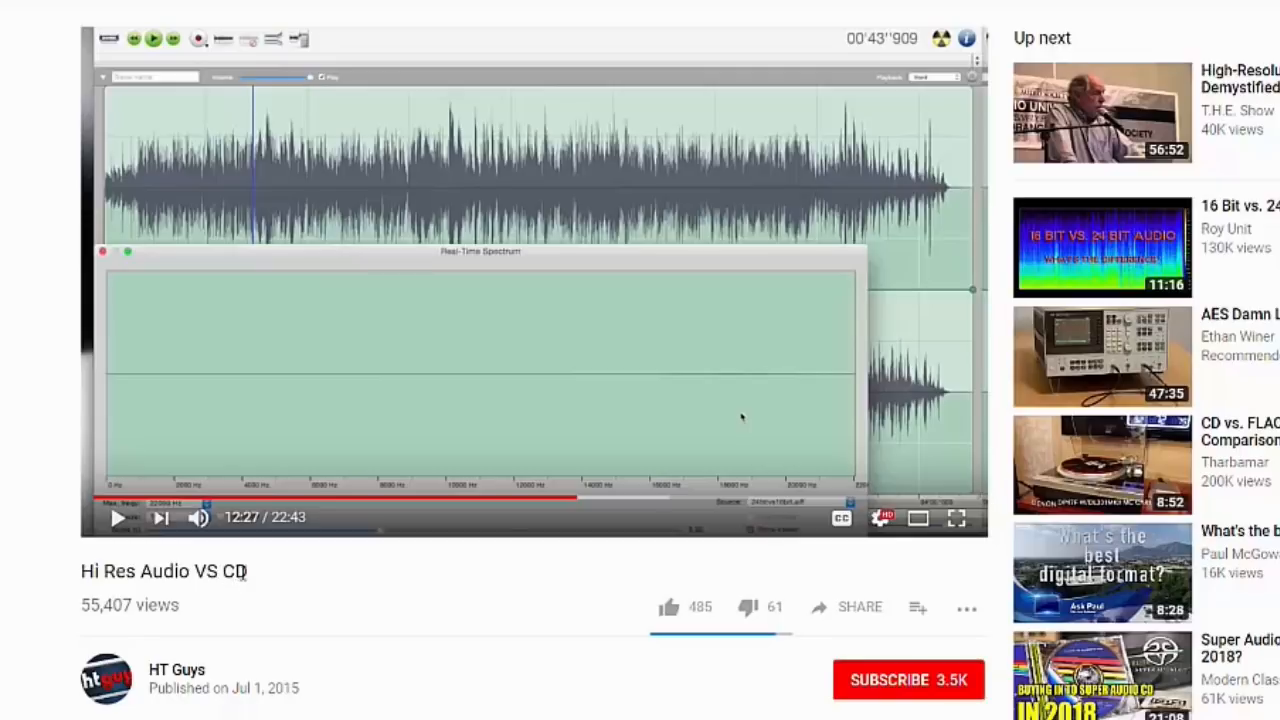
{"action": "mouse_move", "coordinate": [116, 544]}
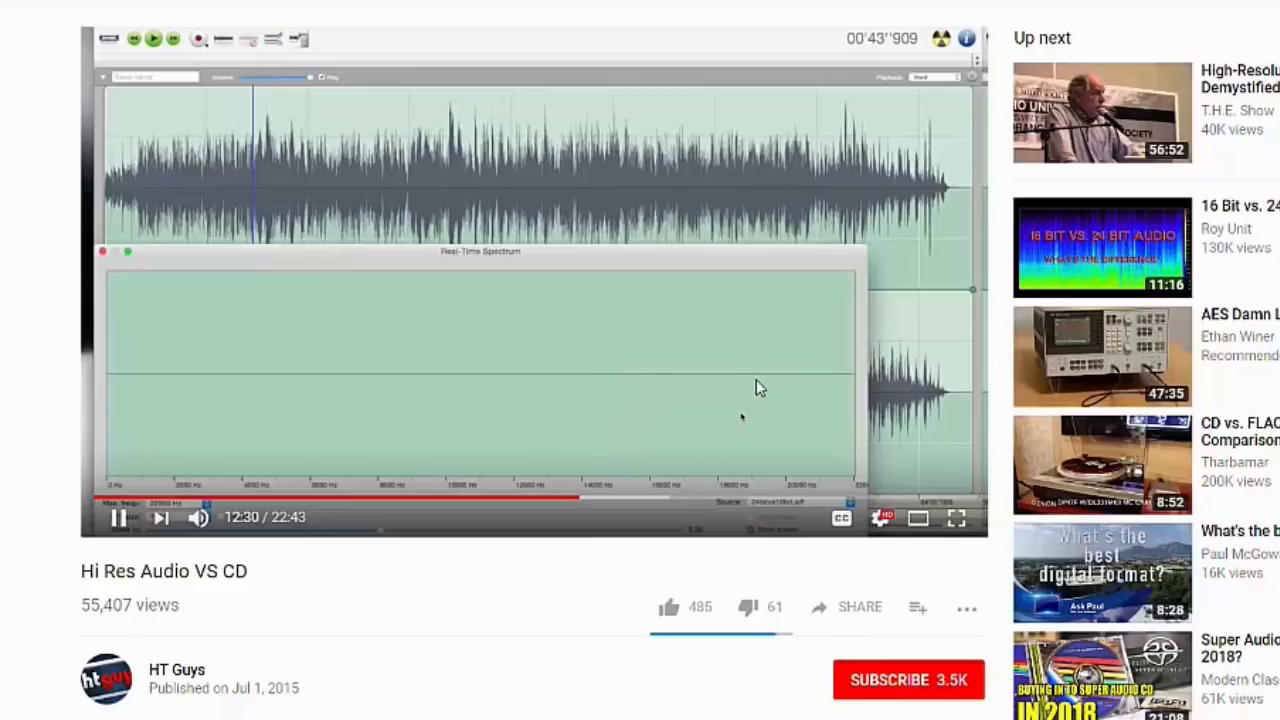
{"action": "mouse_move", "coordinate": [652, 388]}
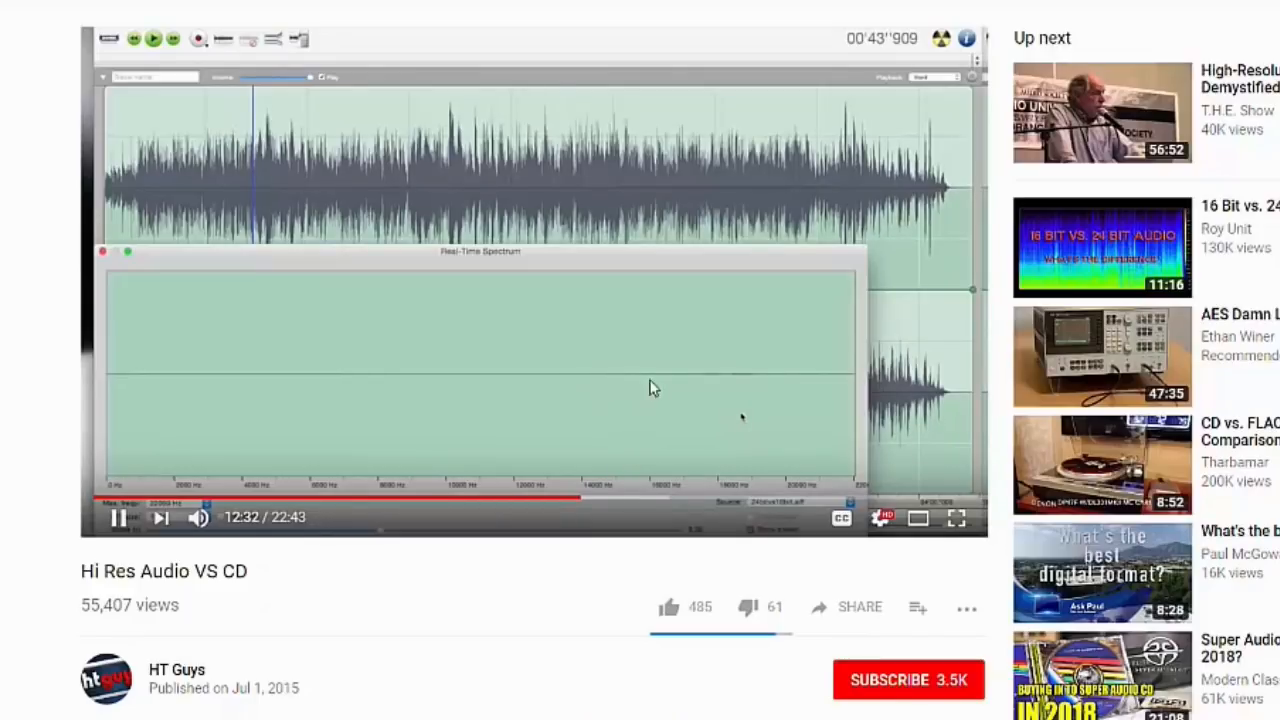
{"action": "mouse_move", "coordinate": [764, 388]}
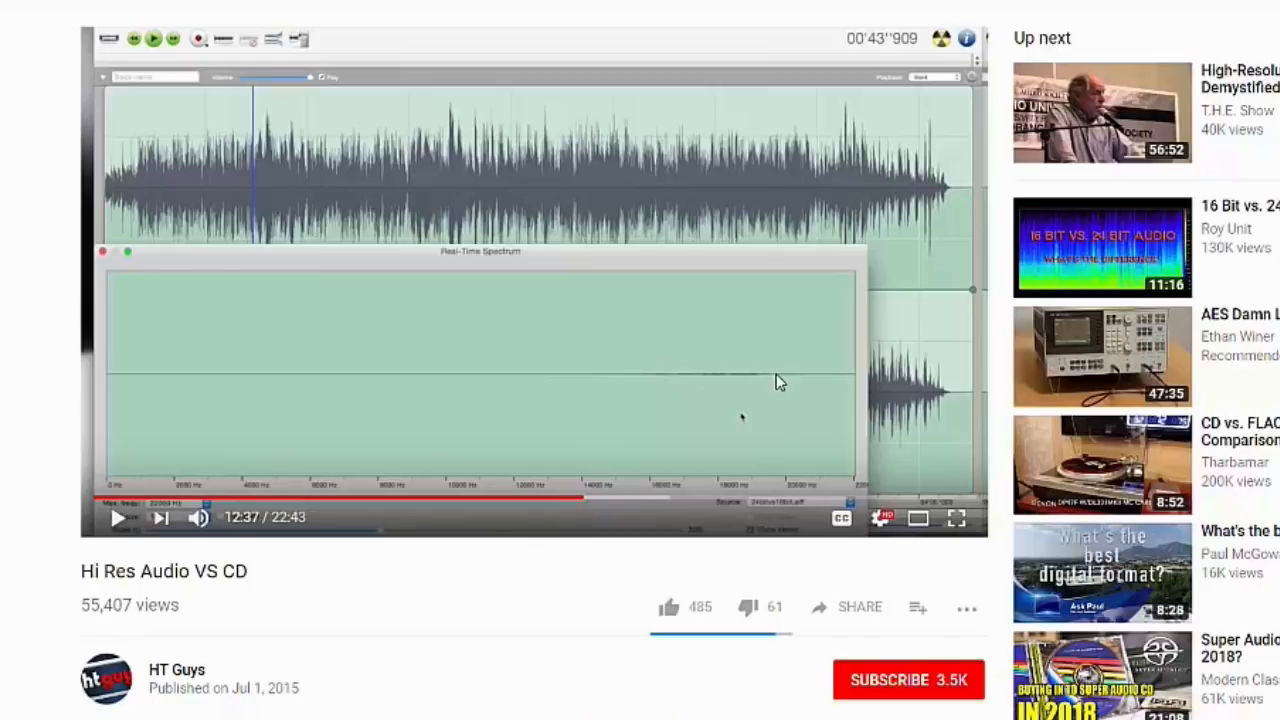
{"action": "mouse_move", "coordinate": [770, 380]}
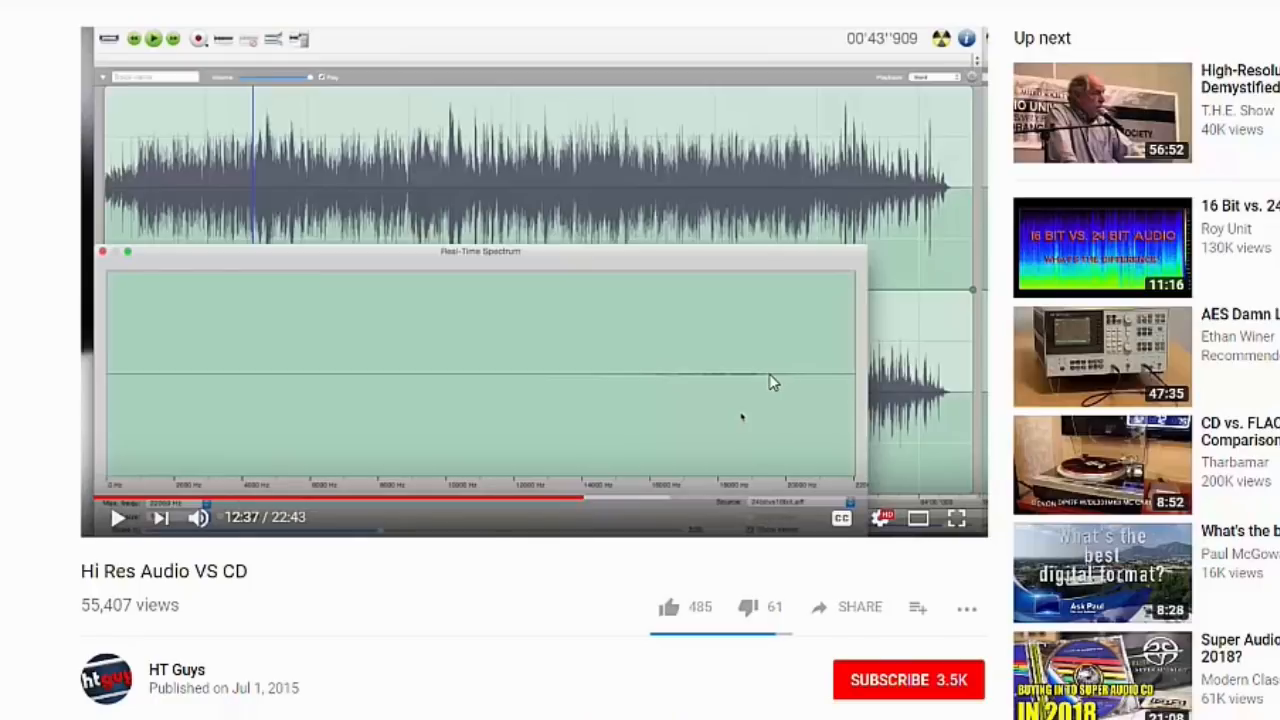
{"action": "mouse_move", "coordinate": [572, 390]}
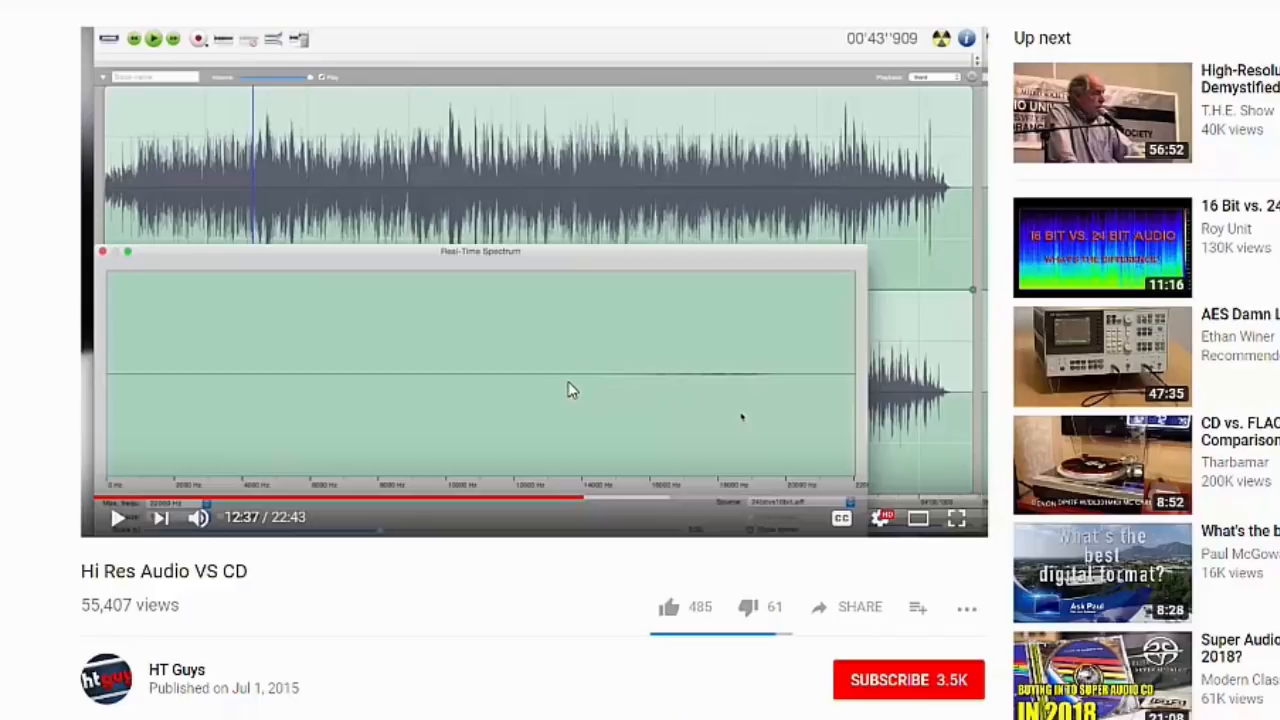
{"action": "mouse_move", "coordinate": [578, 390]}
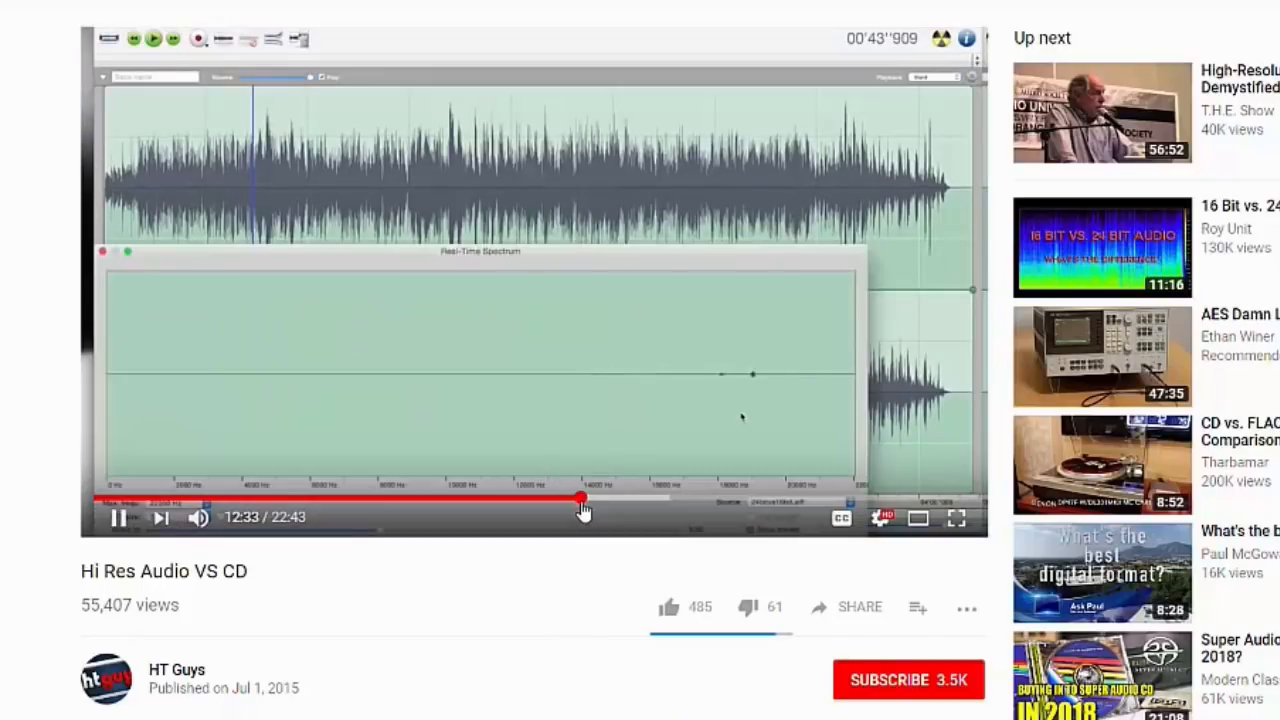
{"action": "mouse_move", "coordinate": [600, 504]}
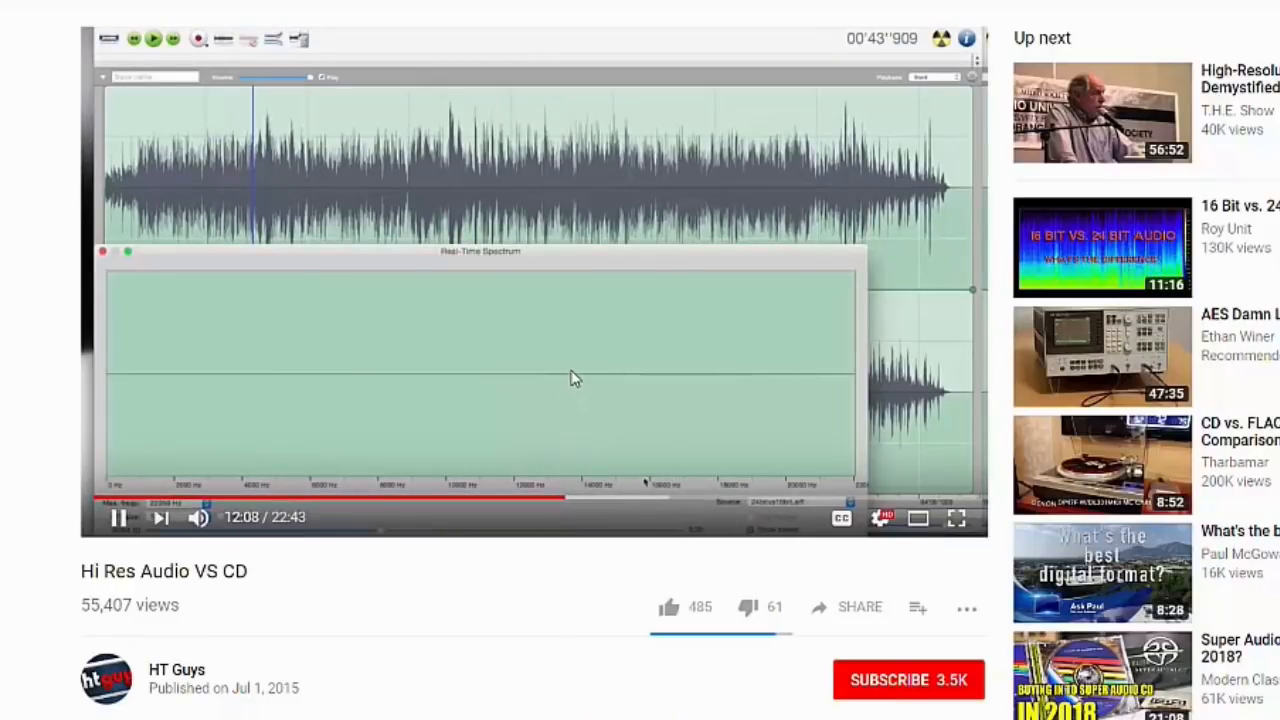
{"action": "mouse_move", "coordinate": [592, 388]}
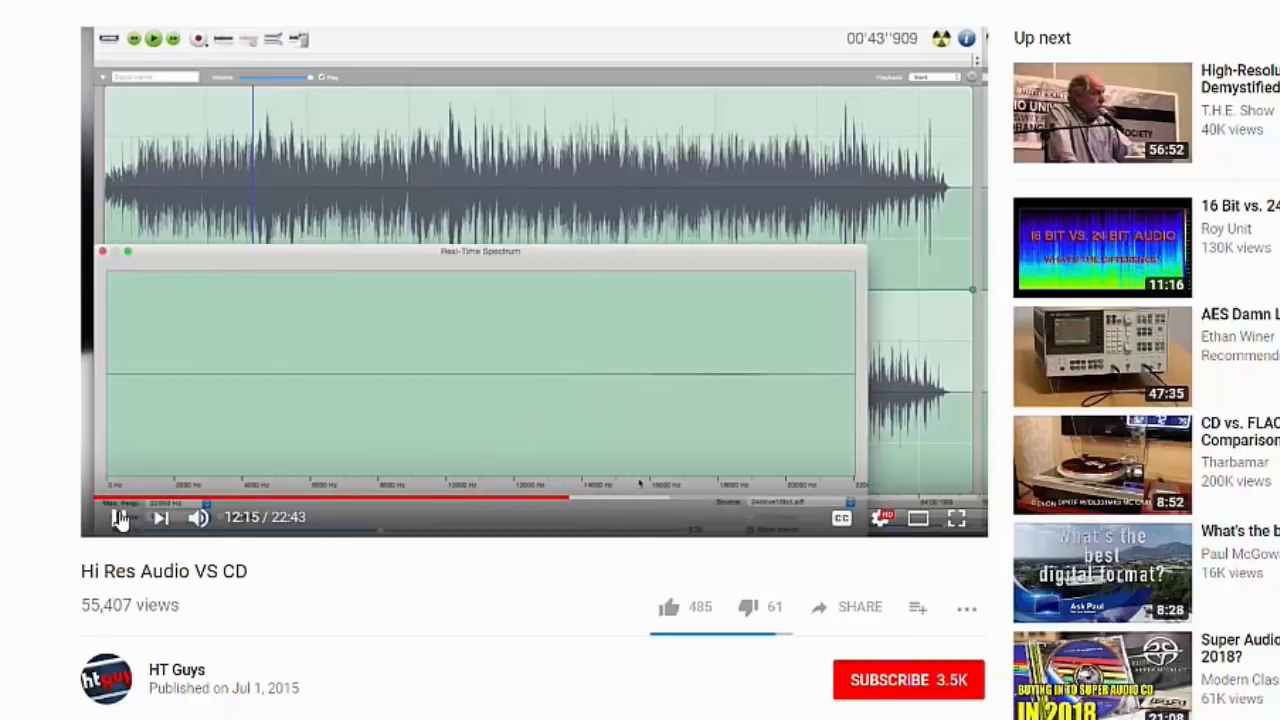
Pause the HT Guys video at 12:15 on the spectrum analyzer frame.
{"action": "left_click", "coordinate": [116, 520]}
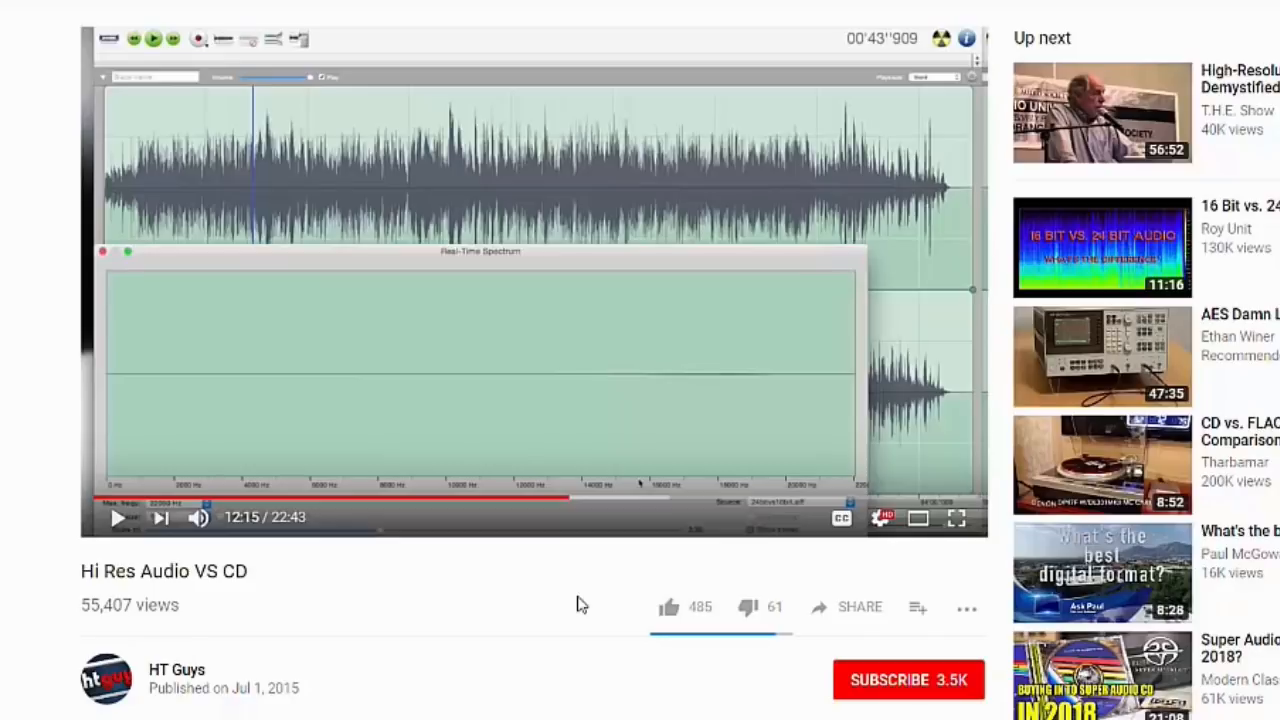
{"action": "mouse_move", "coordinate": [622, 436]}
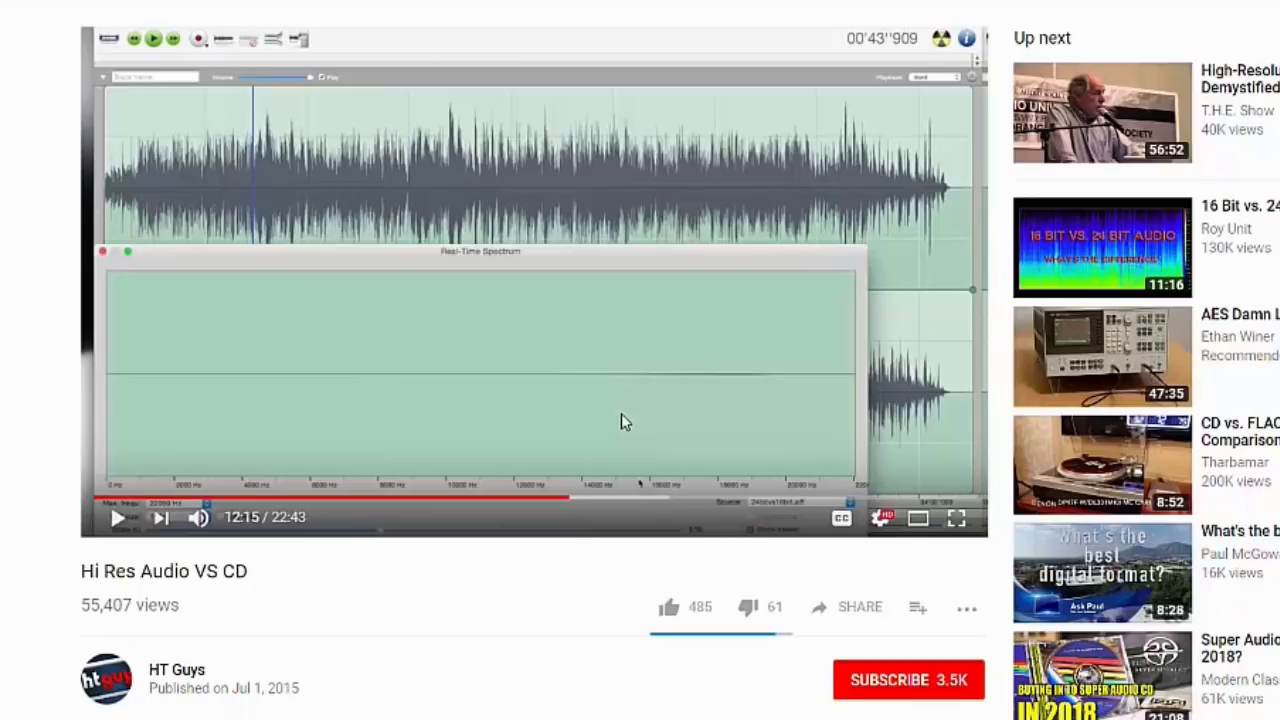
{"action": "mouse_move", "coordinate": [636, 412]}
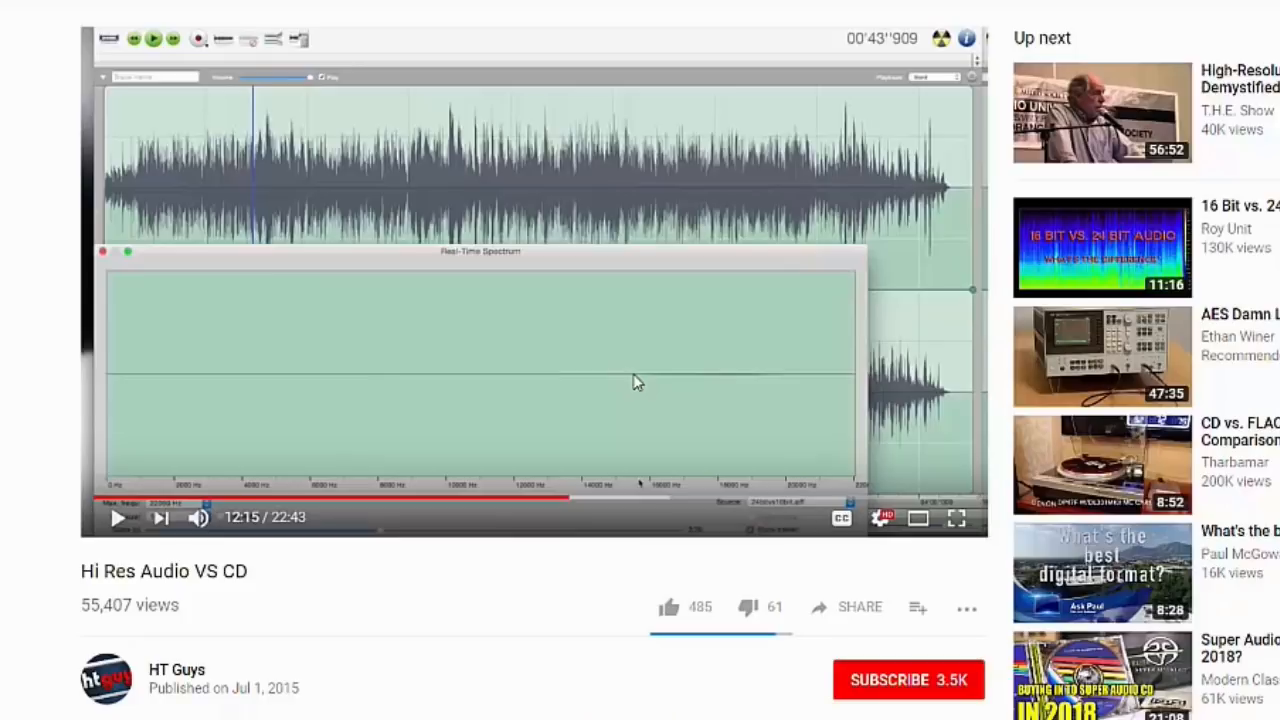
{"action": "mouse_move", "coordinate": [620, 382]}
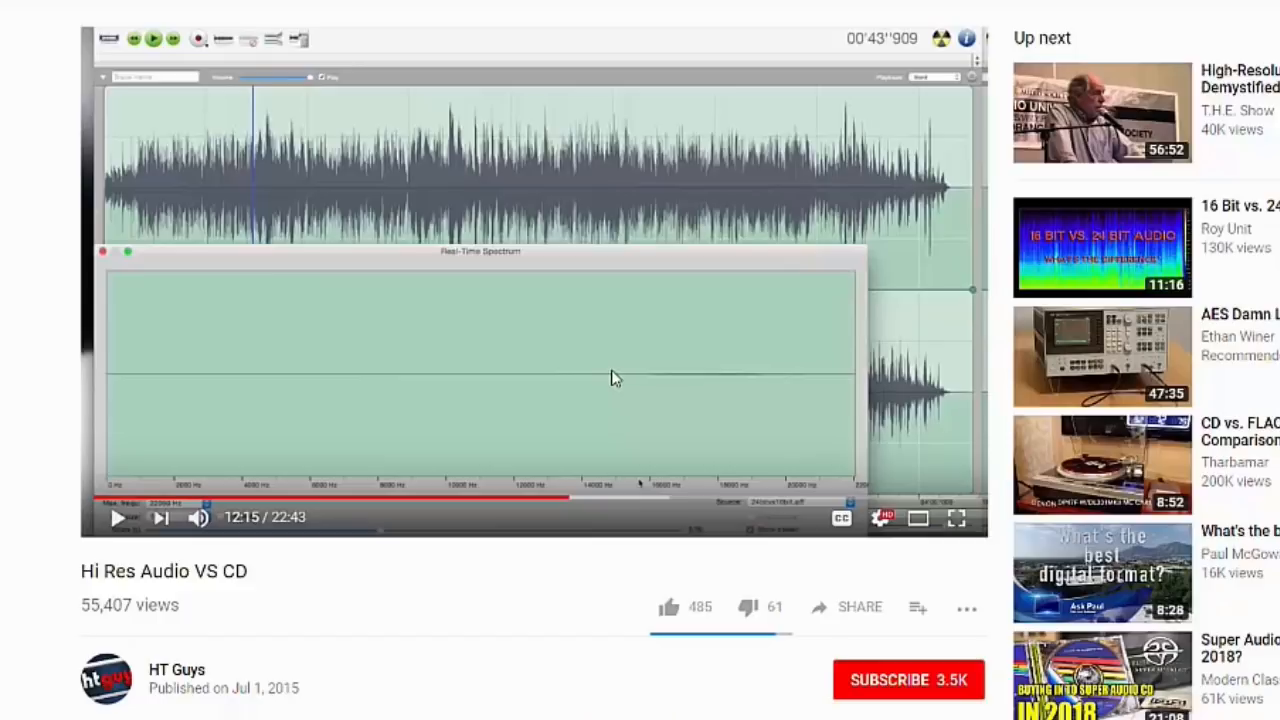
{"action": "mouse_move", "coordinate": [612, 386]}
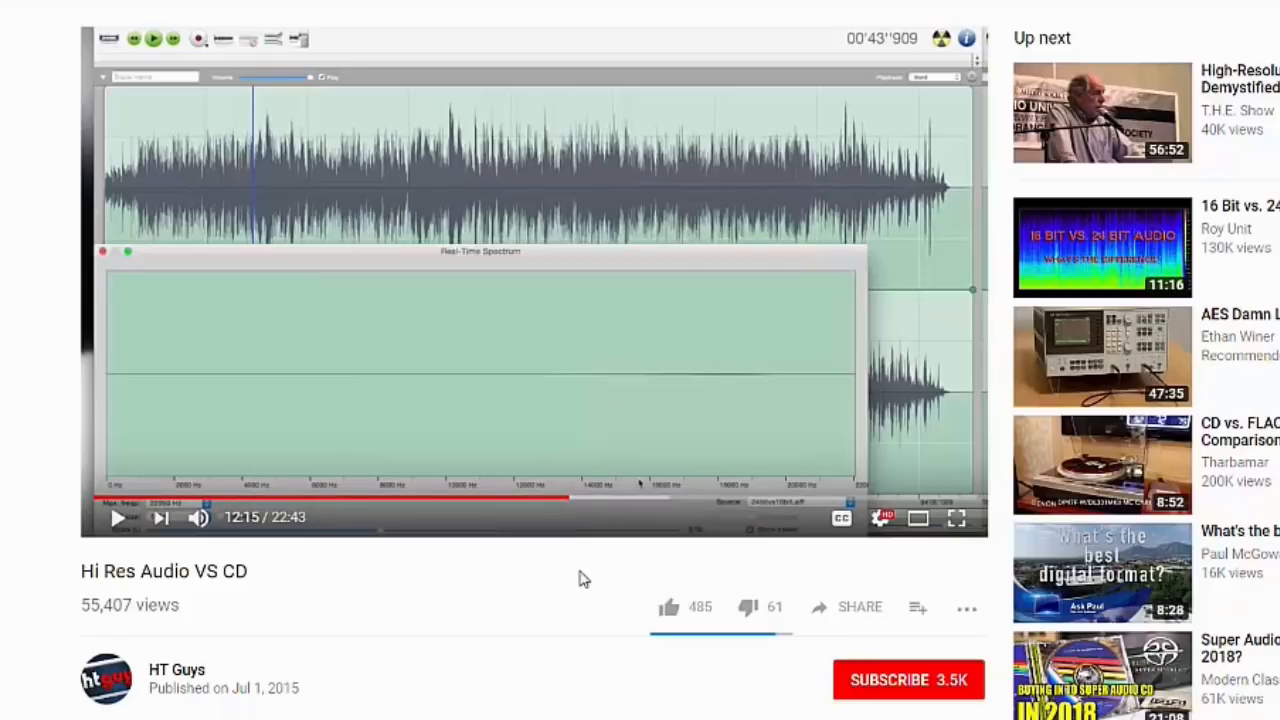
{"action": "mouse_move", "coordinate": [792, 412]}
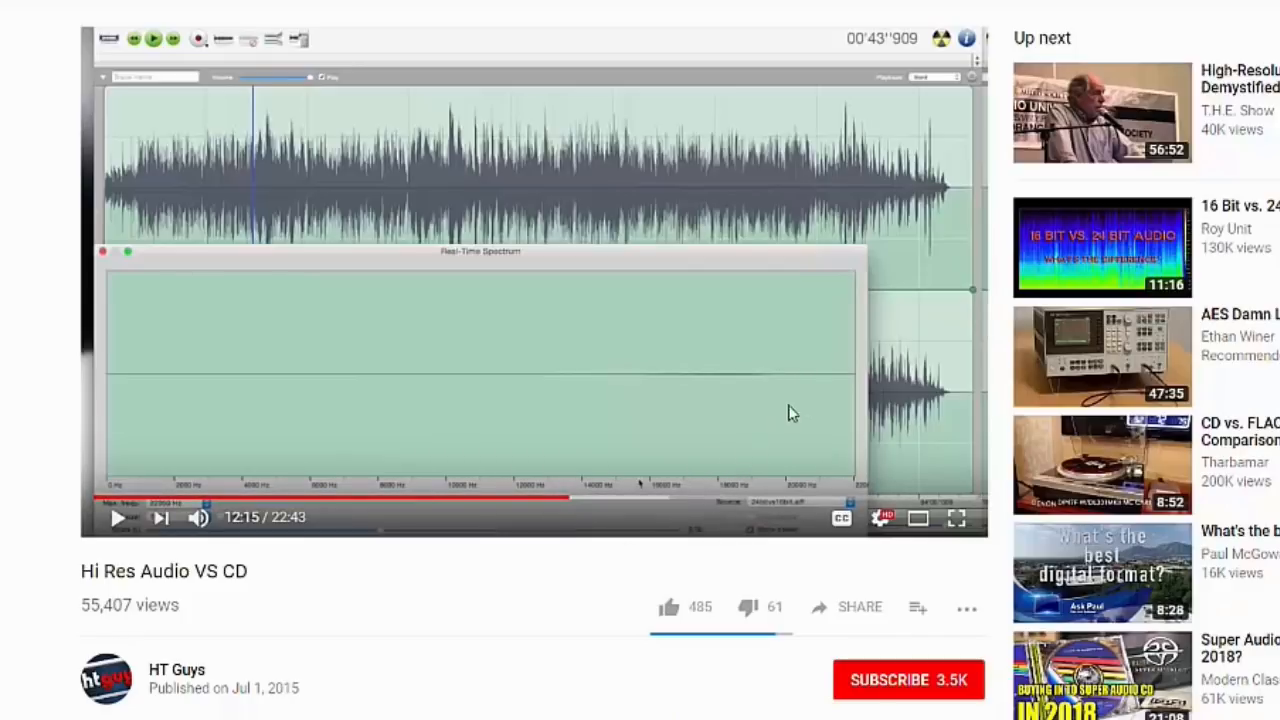
{"action": "mouse_move", "coordinate": [794, 380]}
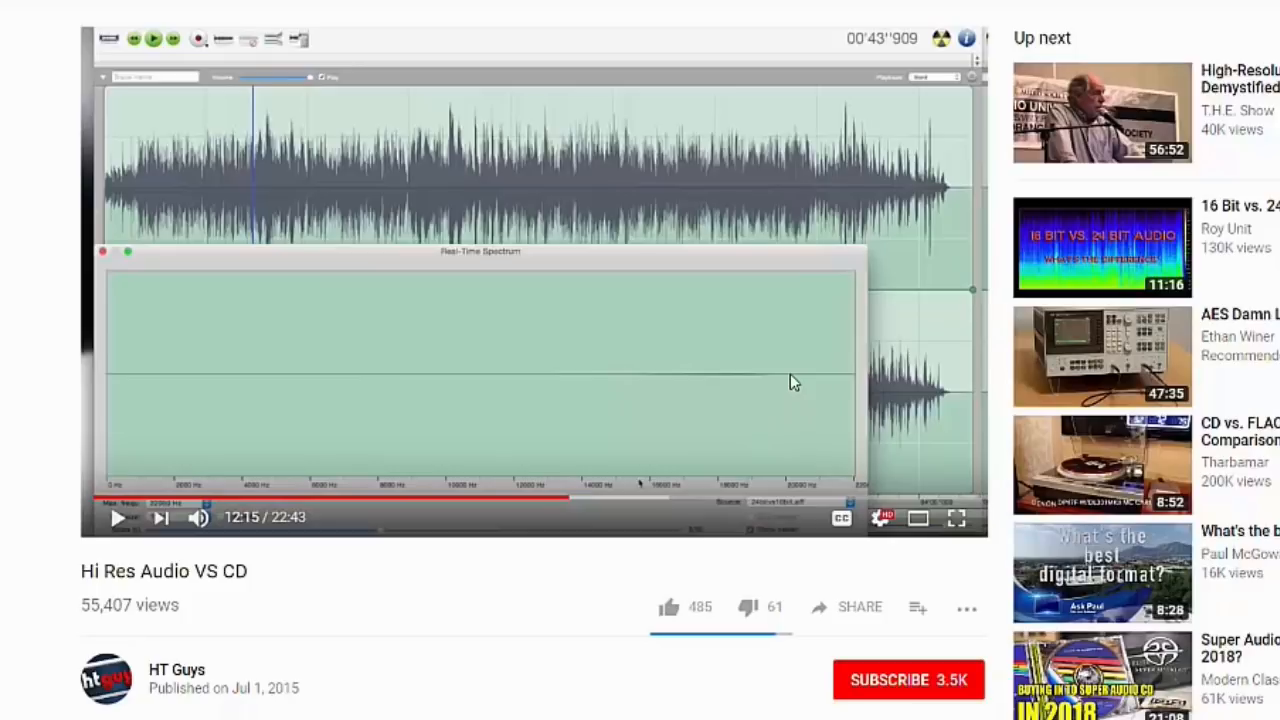
{"action": "mouse_move", "coordinate": [792, 376]}
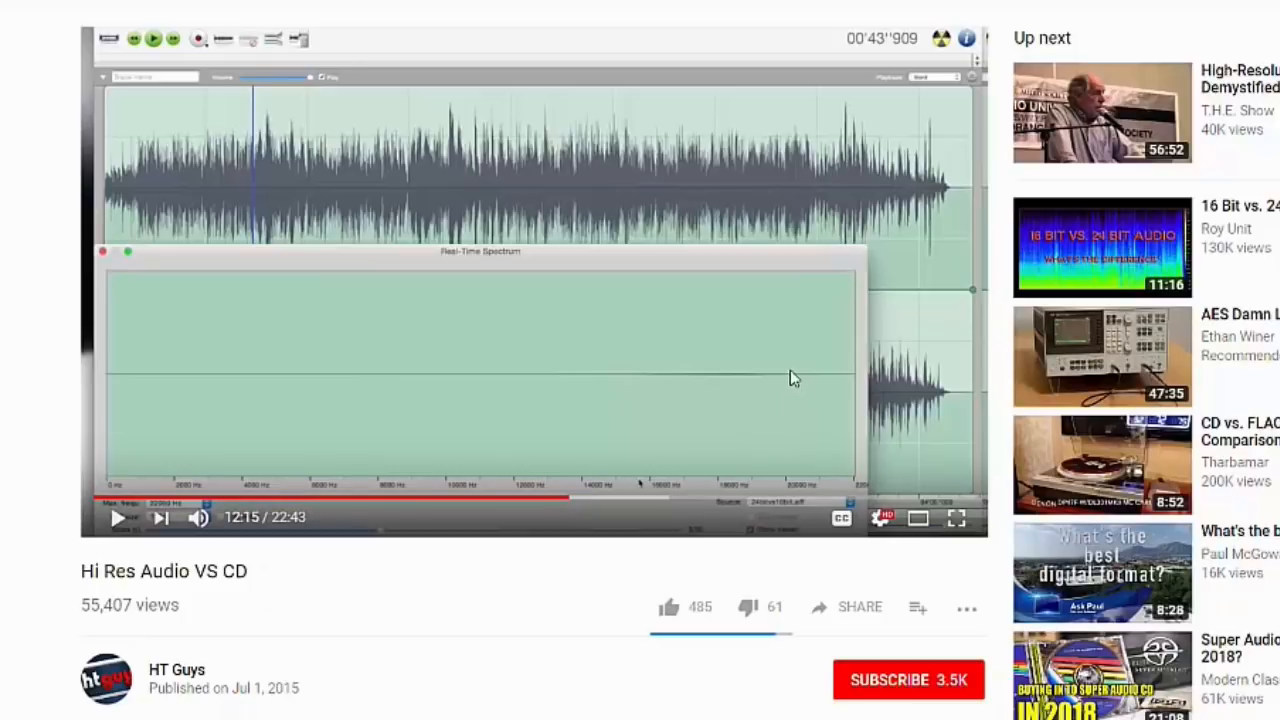
{"action": "mouse_move", "coordinate": [794, 384]}
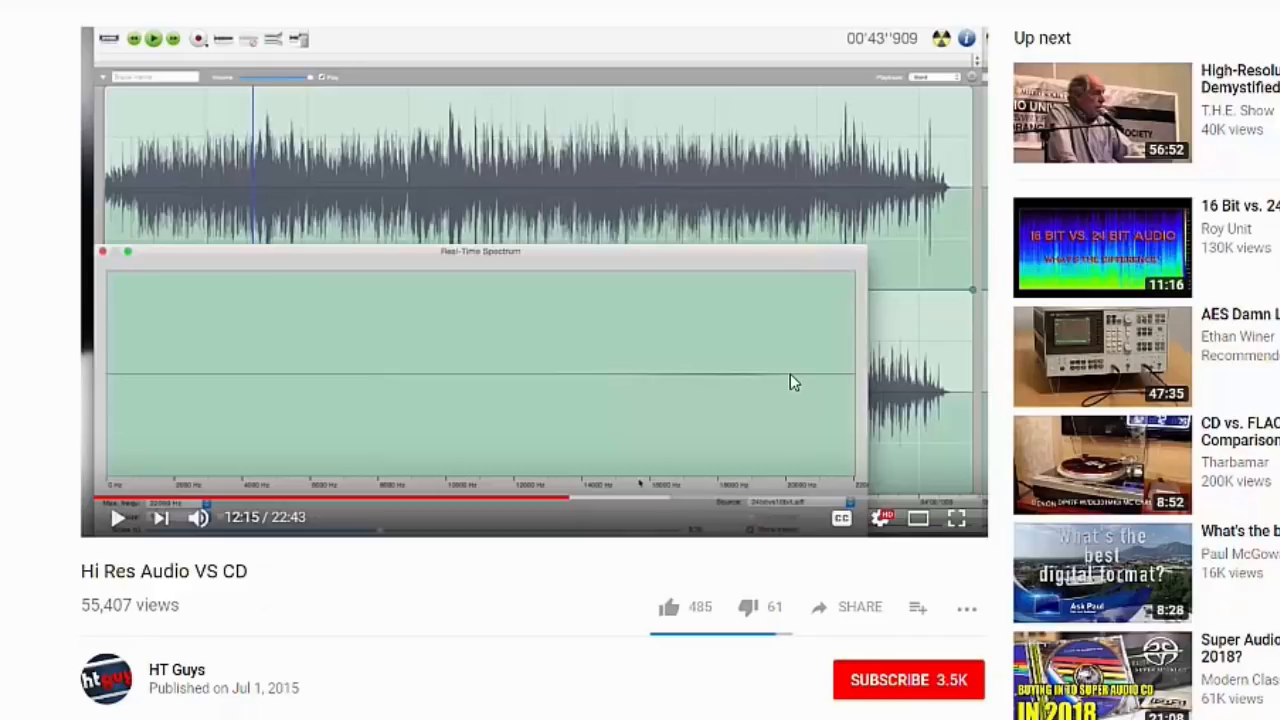
{"action": "mouse_move", "coordinate": [608, 374]}
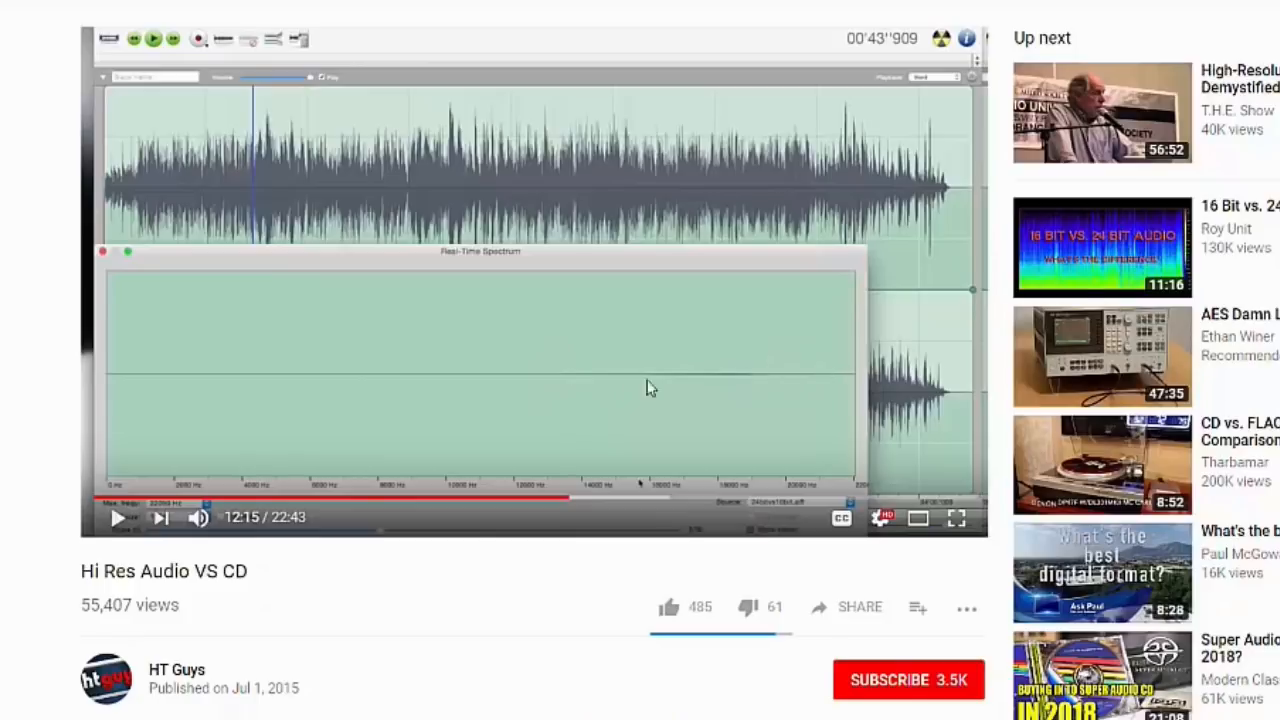
{"action": "mouse_move", "coordinate": [804, 382]}
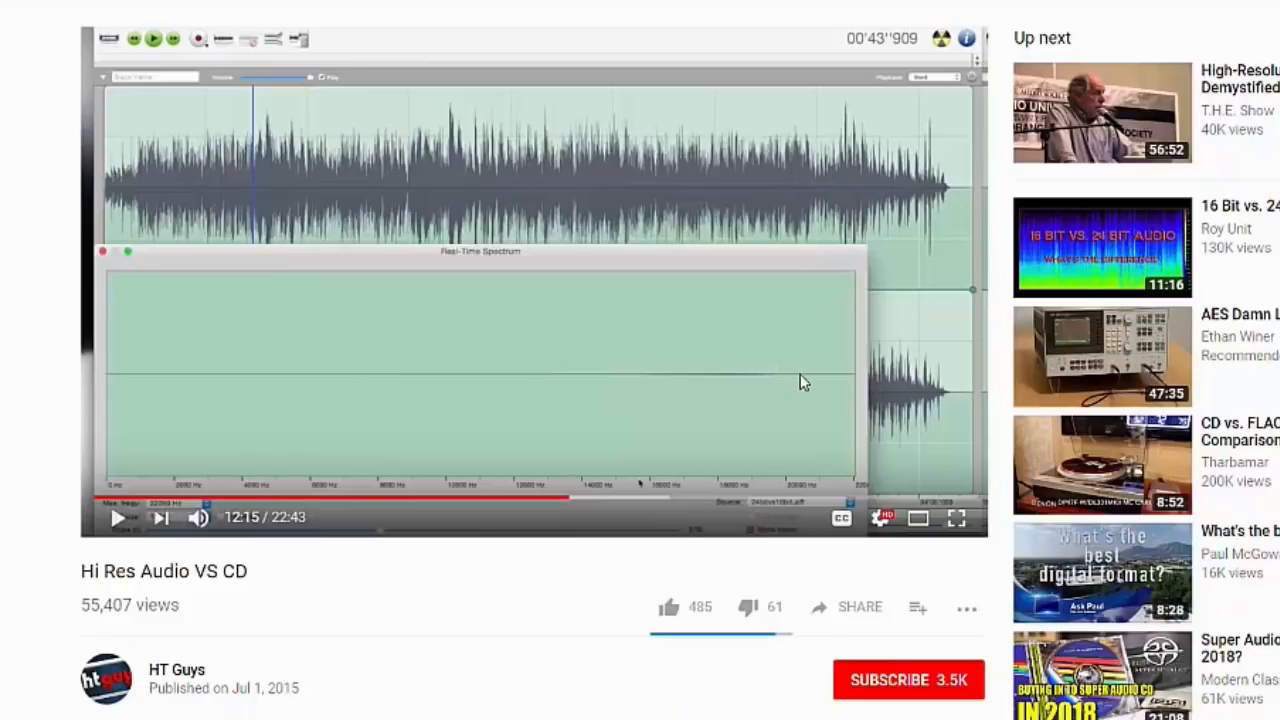
{"action": "mouse_move", "coordinate": [792, 382]}
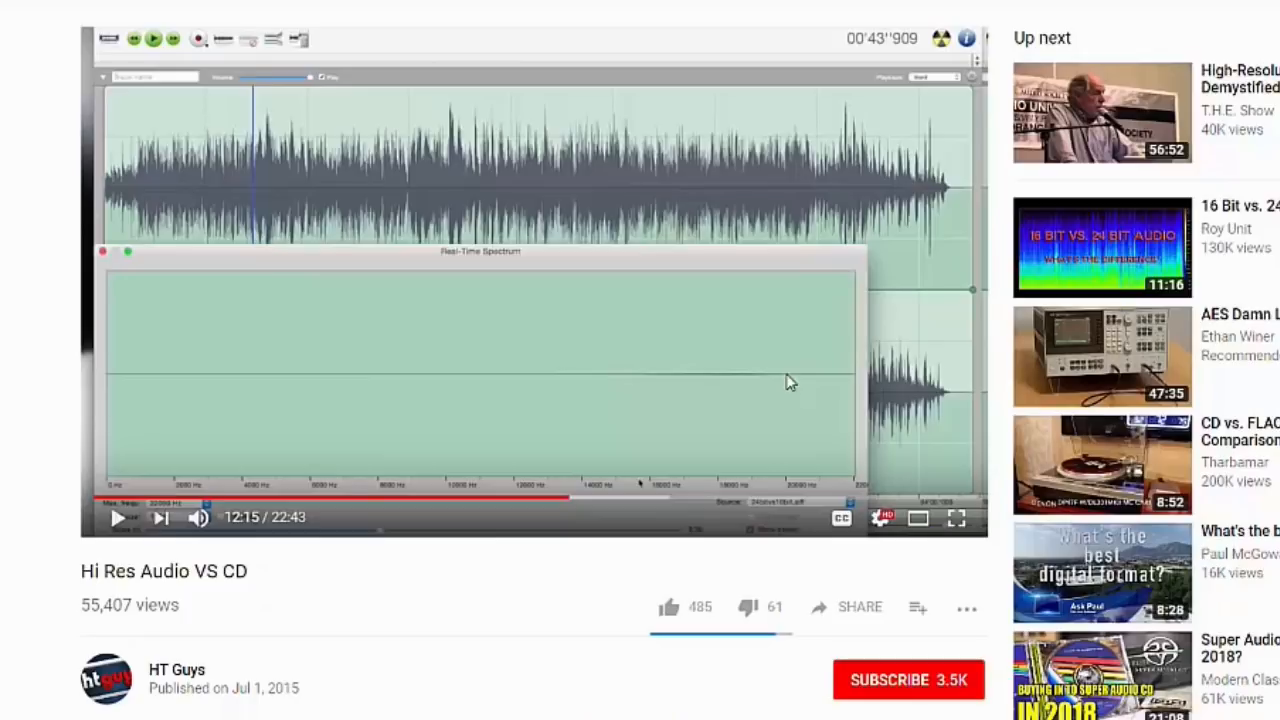
{"action": "mouse_move", "coordinate": [712, 384]}
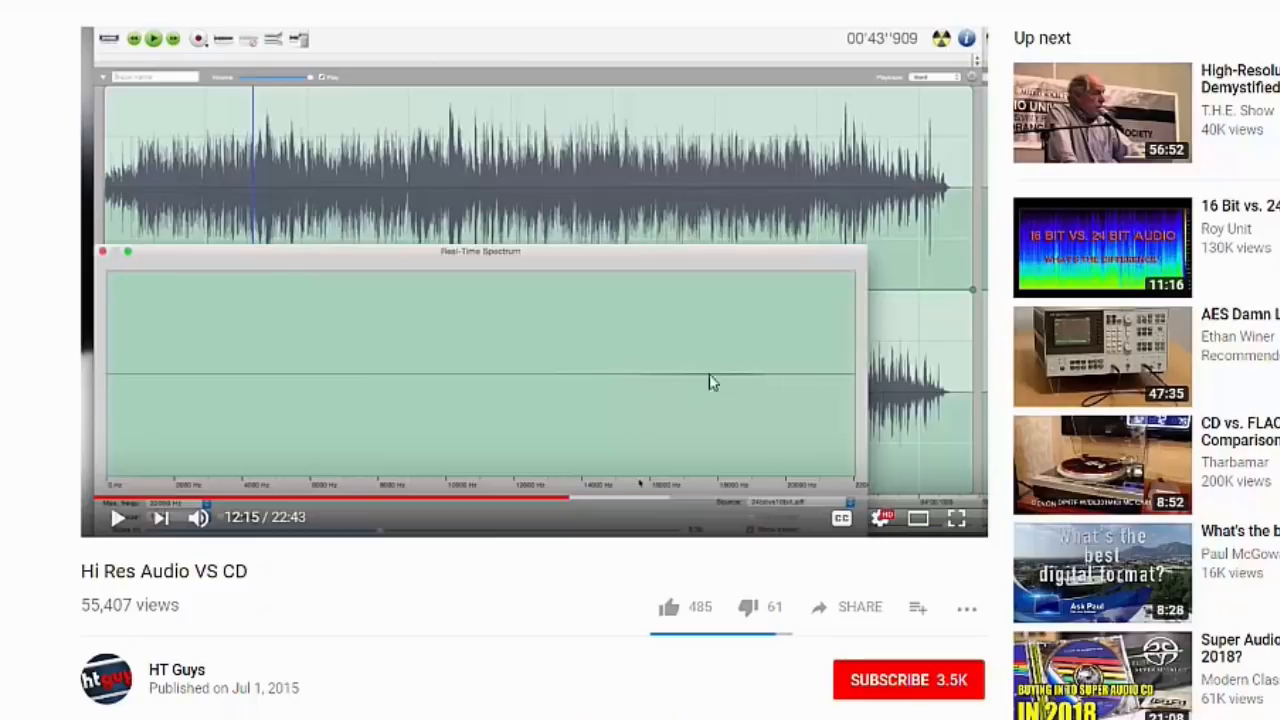
{"action": "mouse_move", "coordinate": [648, 446]}
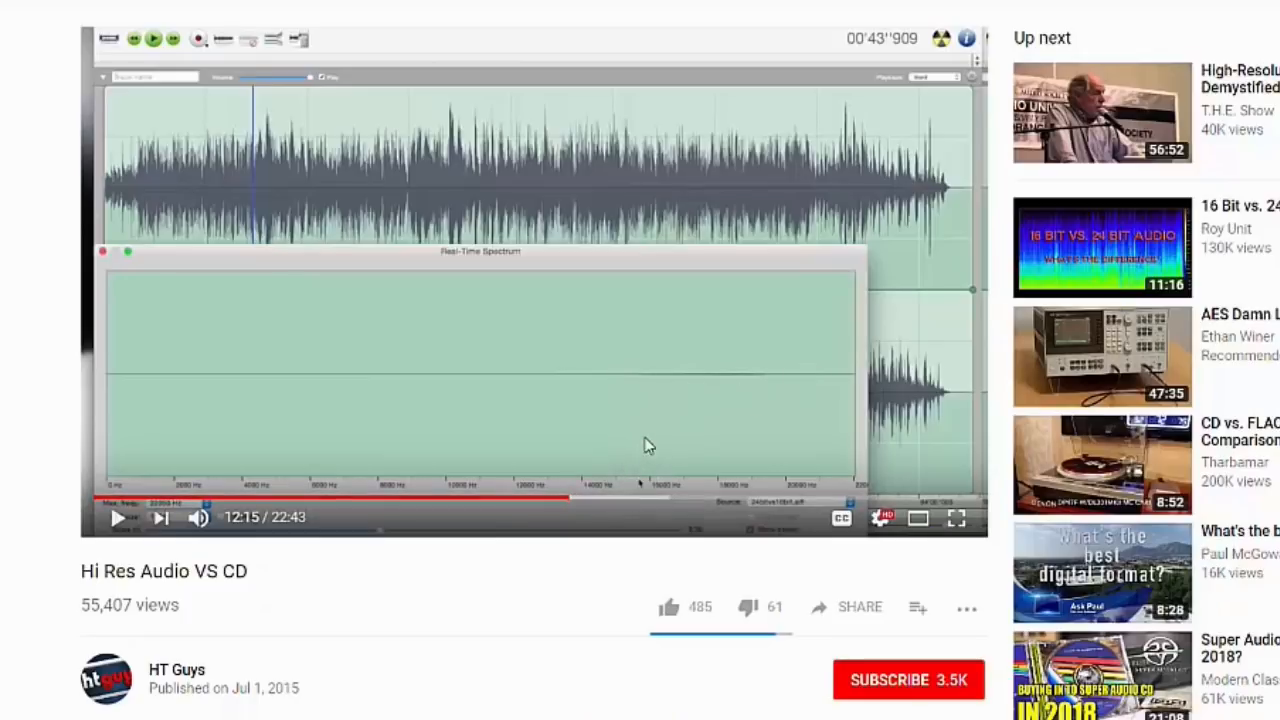
{"action": "mouse_move", "coordinate": [644, 382]}
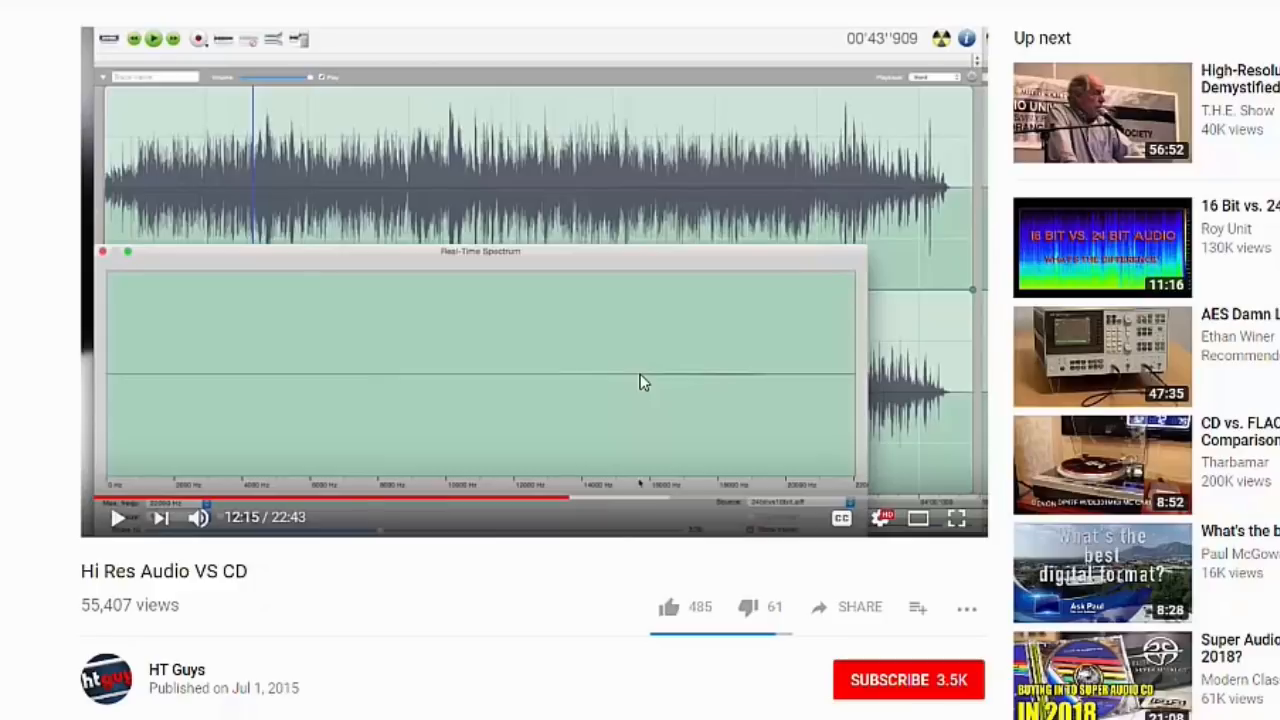
{"action": "mouse_move", "coordinate": [804, 392]}
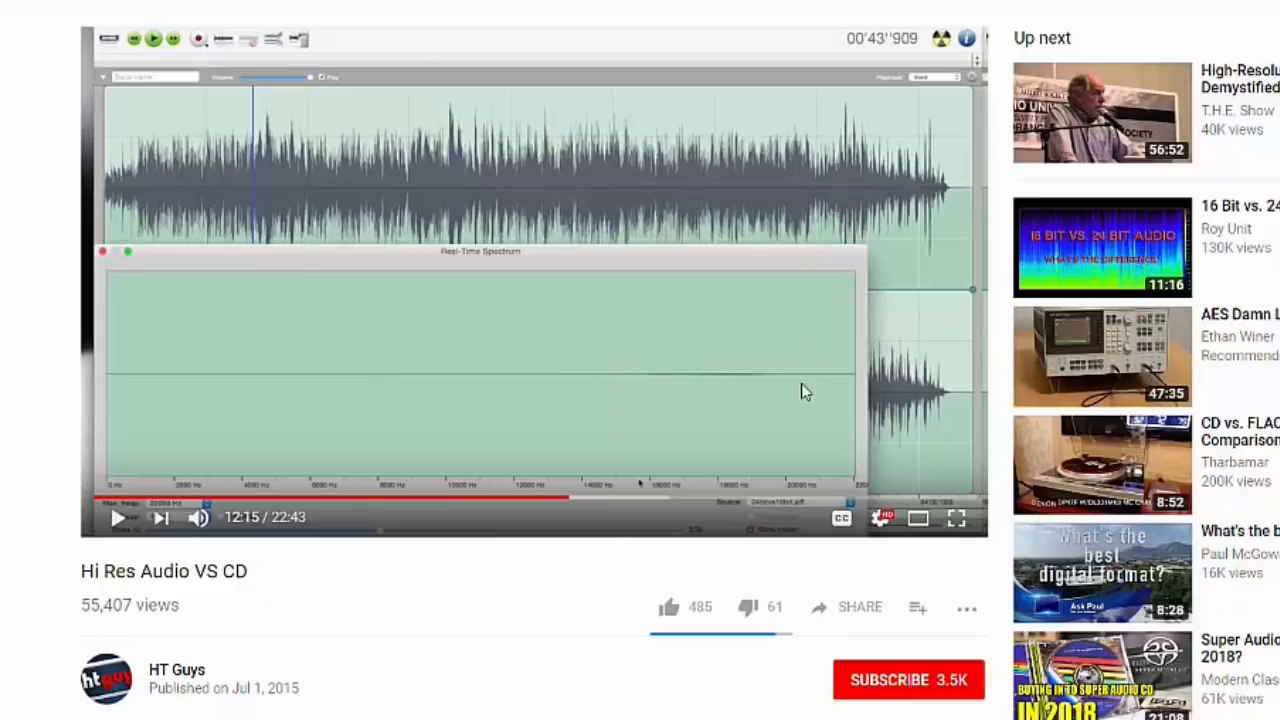
{"action": "mouse_move", "coordinate": [780, 370]}
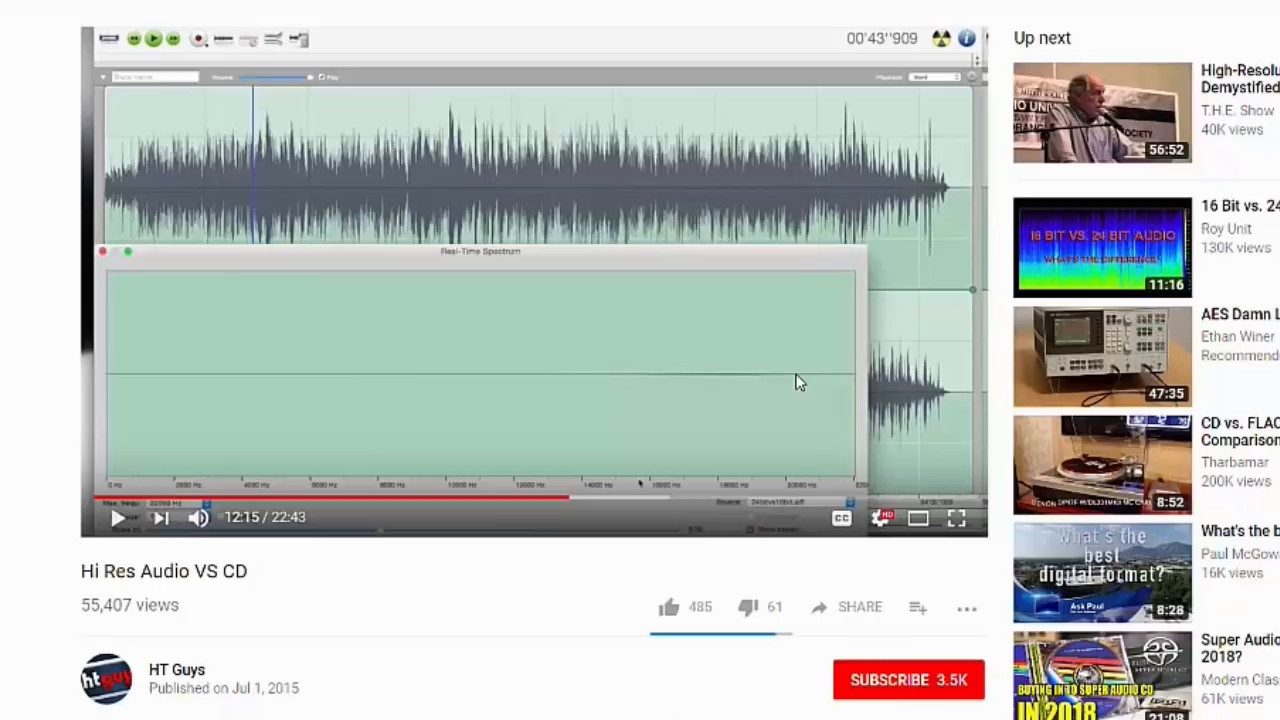
{"action": "mouse_move", "coordinate": [794, 382]}
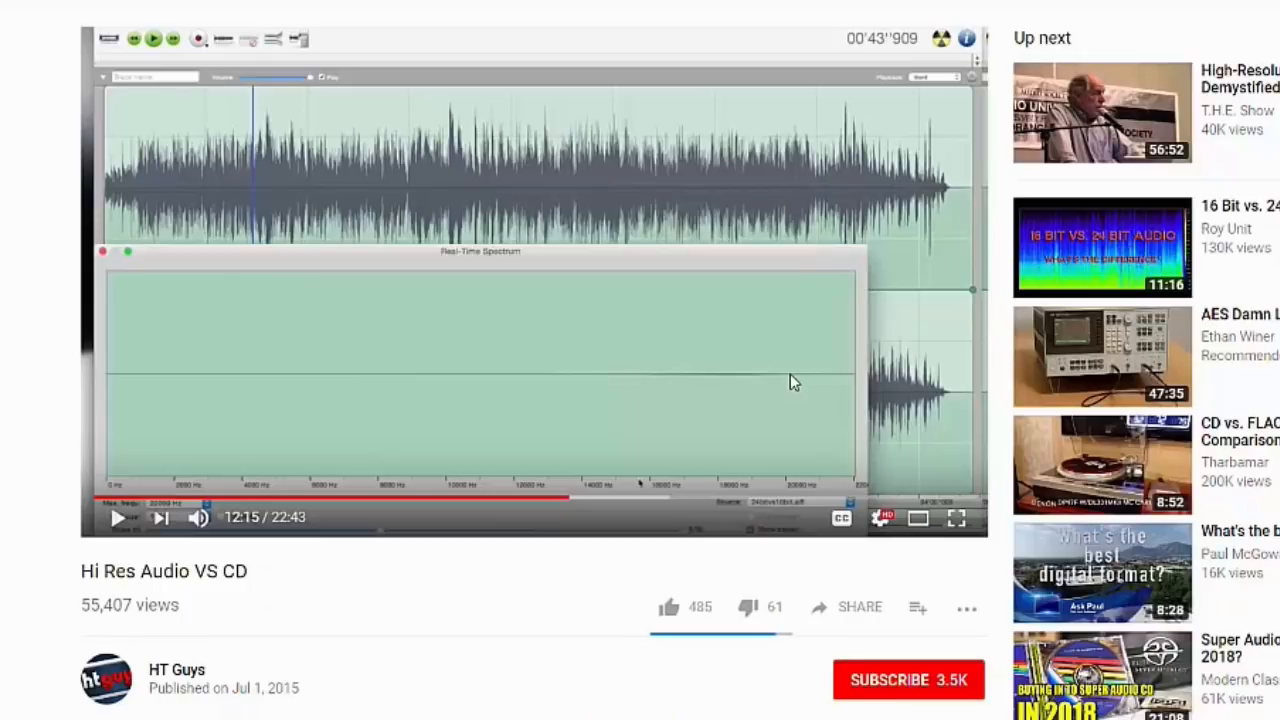
{"action": "mouse_move", "coordinate": [644, 384]}
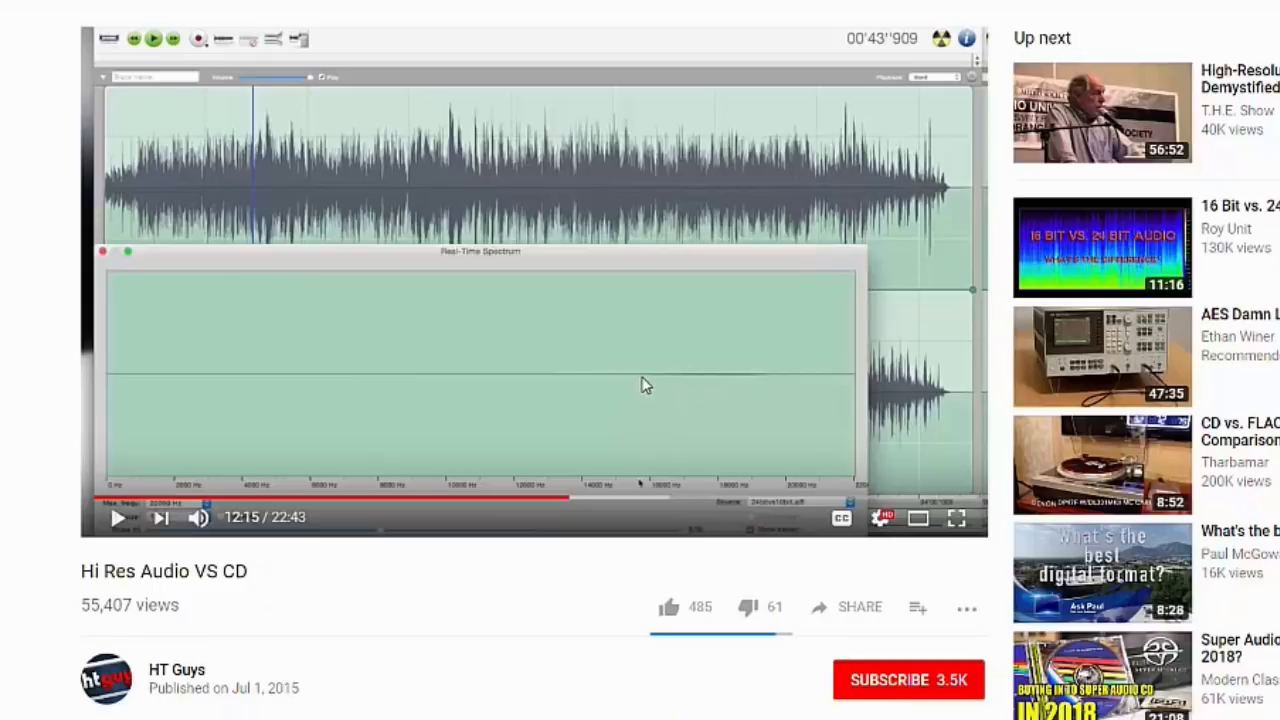
{"action": "mouse_move", "coordinate": [644, 384]}
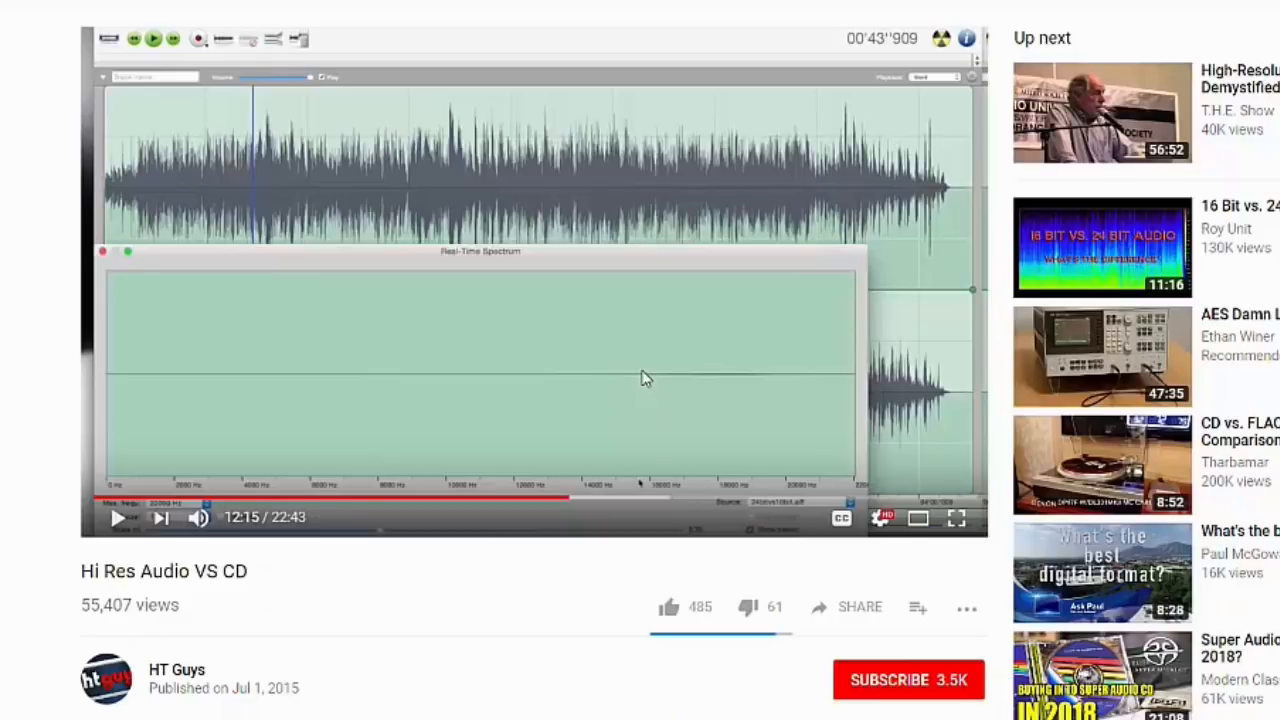
{"action": "mouse_move", "coordinate": [596, 384]}
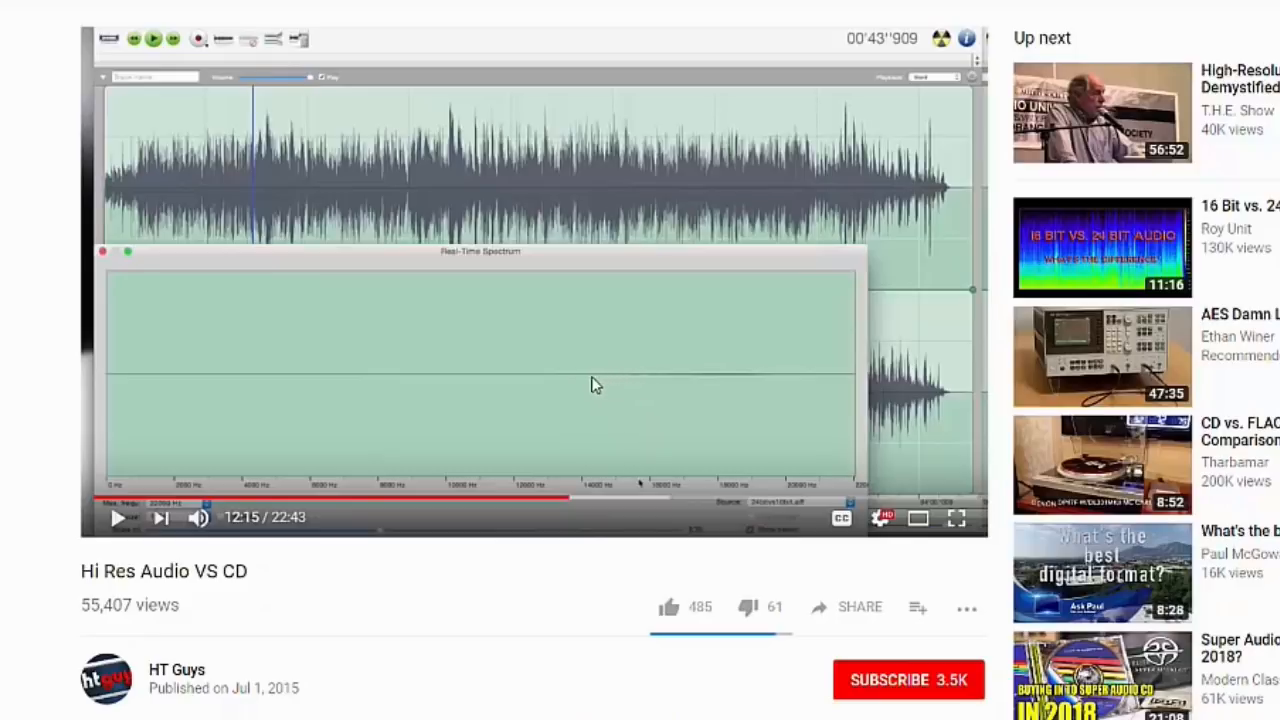
{"action": "mouse_move", "coordinate": [584, 386]}
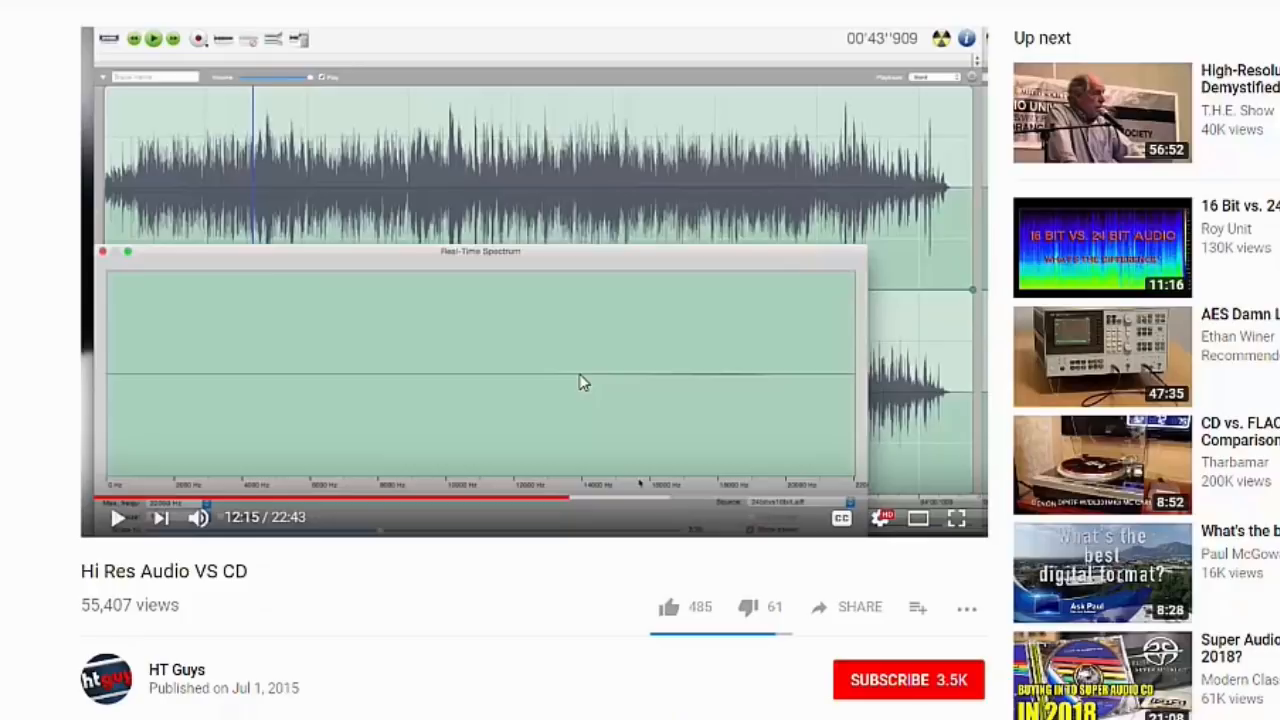
{"action": "mouse_move", "coordinate": [600, 384]}
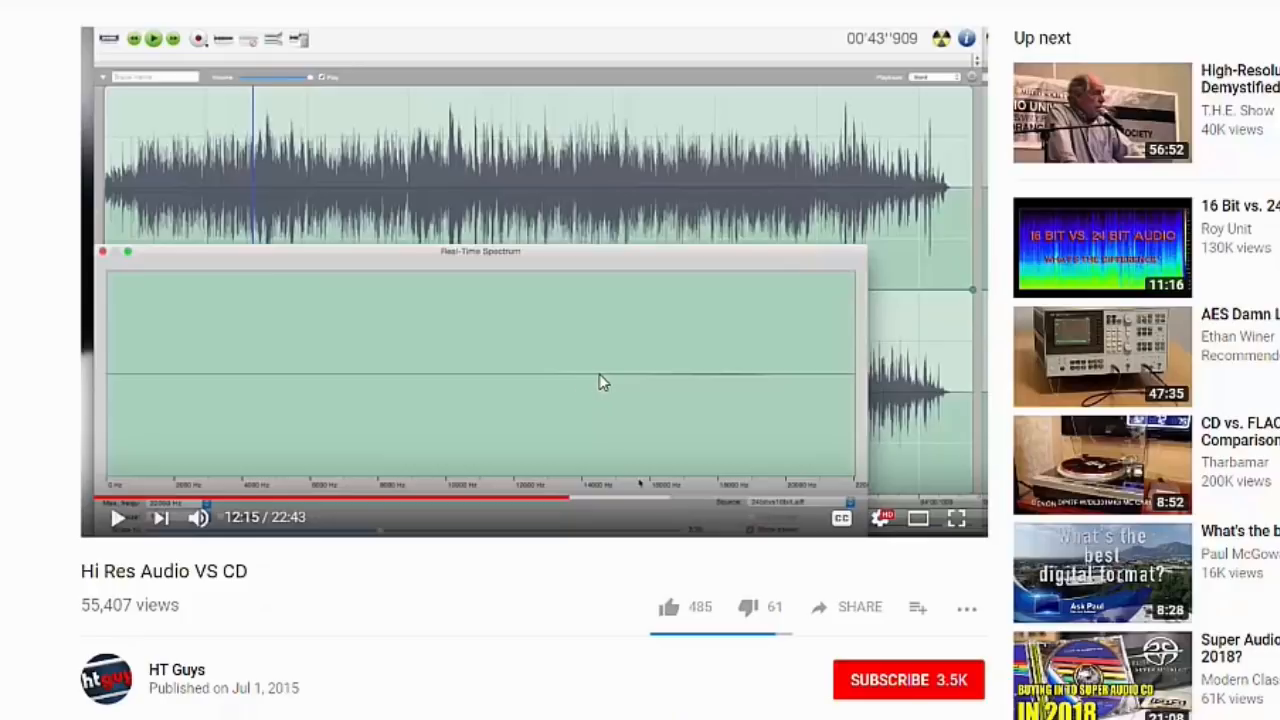
{"action": "mouse_move", "coordinate": [576, 382]}
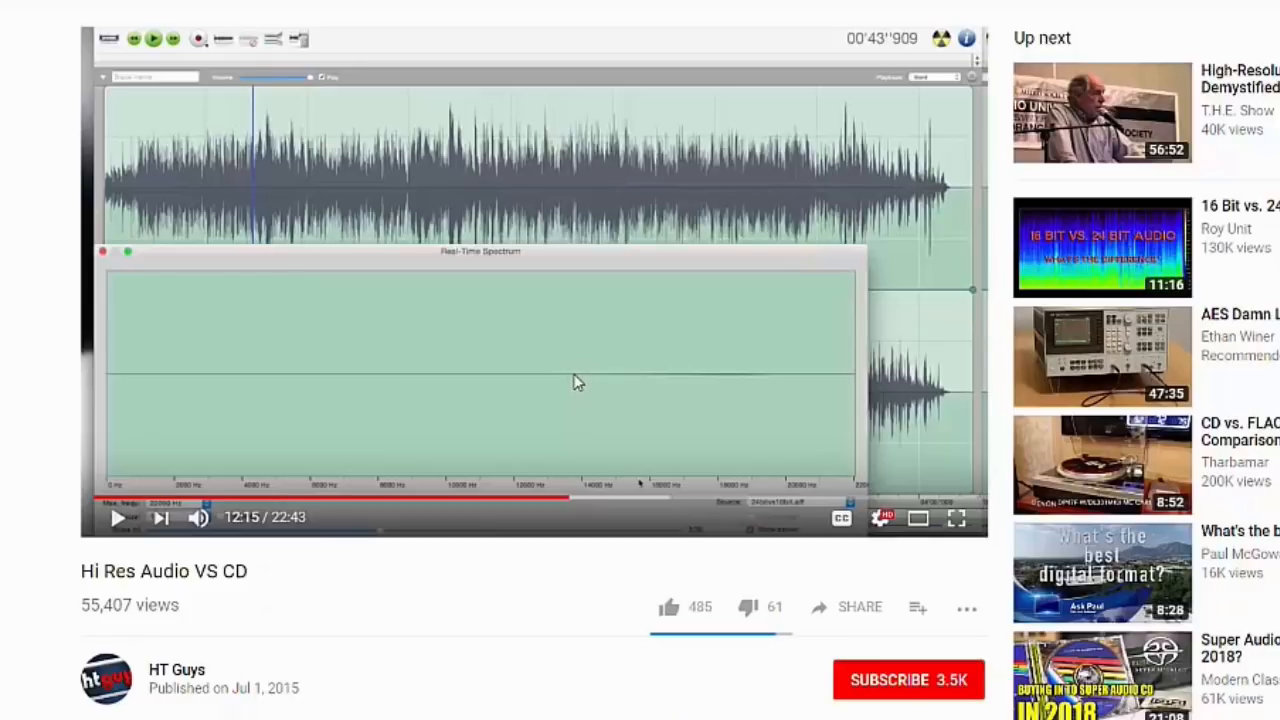
{"action": "mouse_move", "coordinate": [54, 588]}
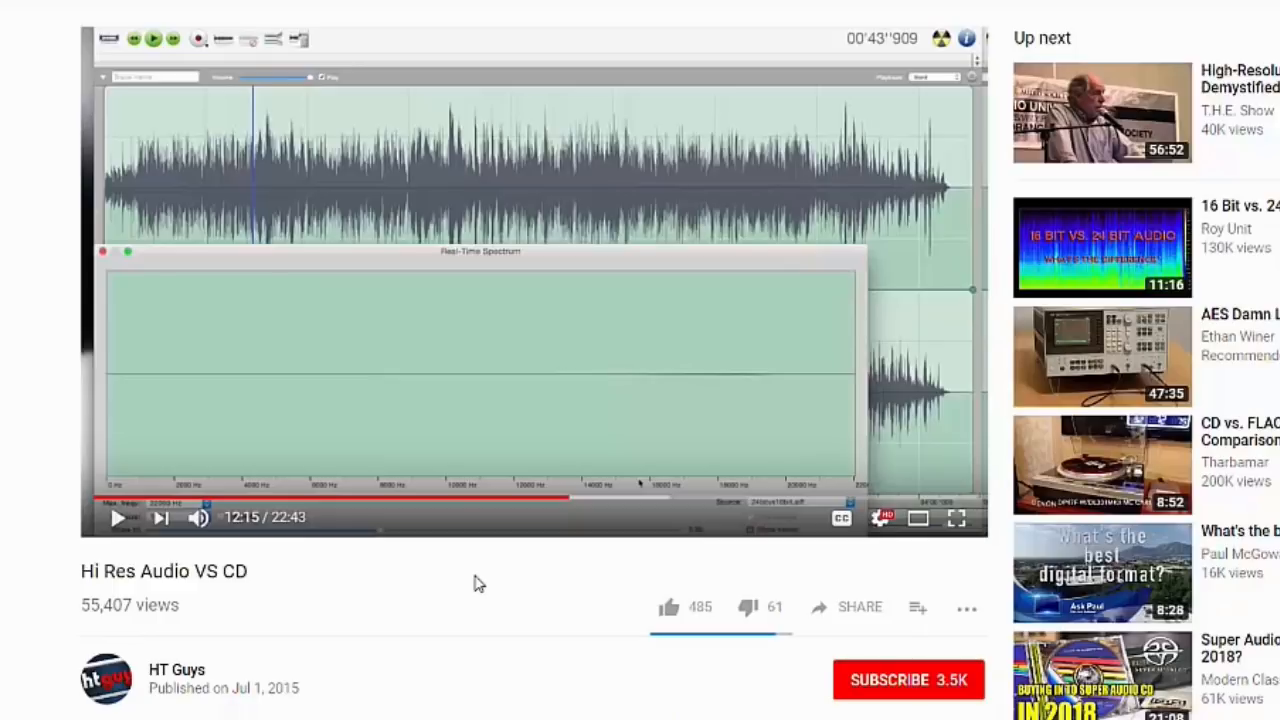
{"action": "mouse_move", "coordinate": [576, 488]}
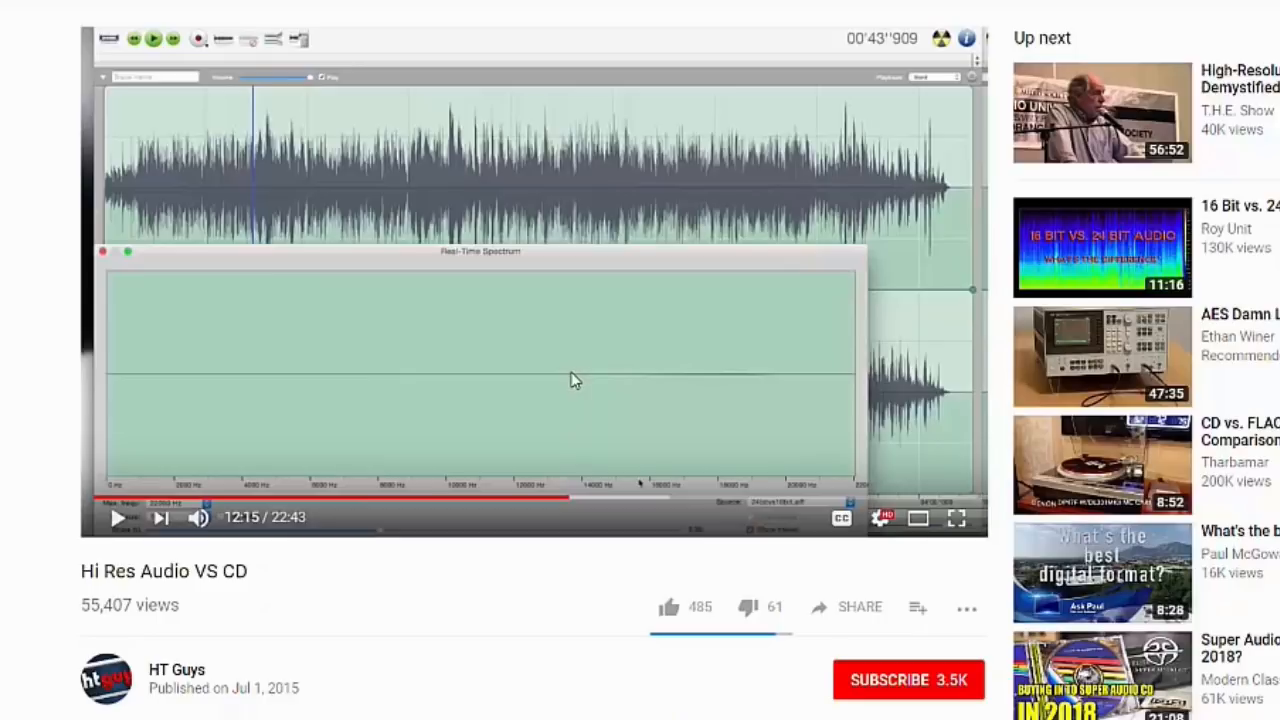
{"action": "mouse_move", "coordinate": [612, 380]}
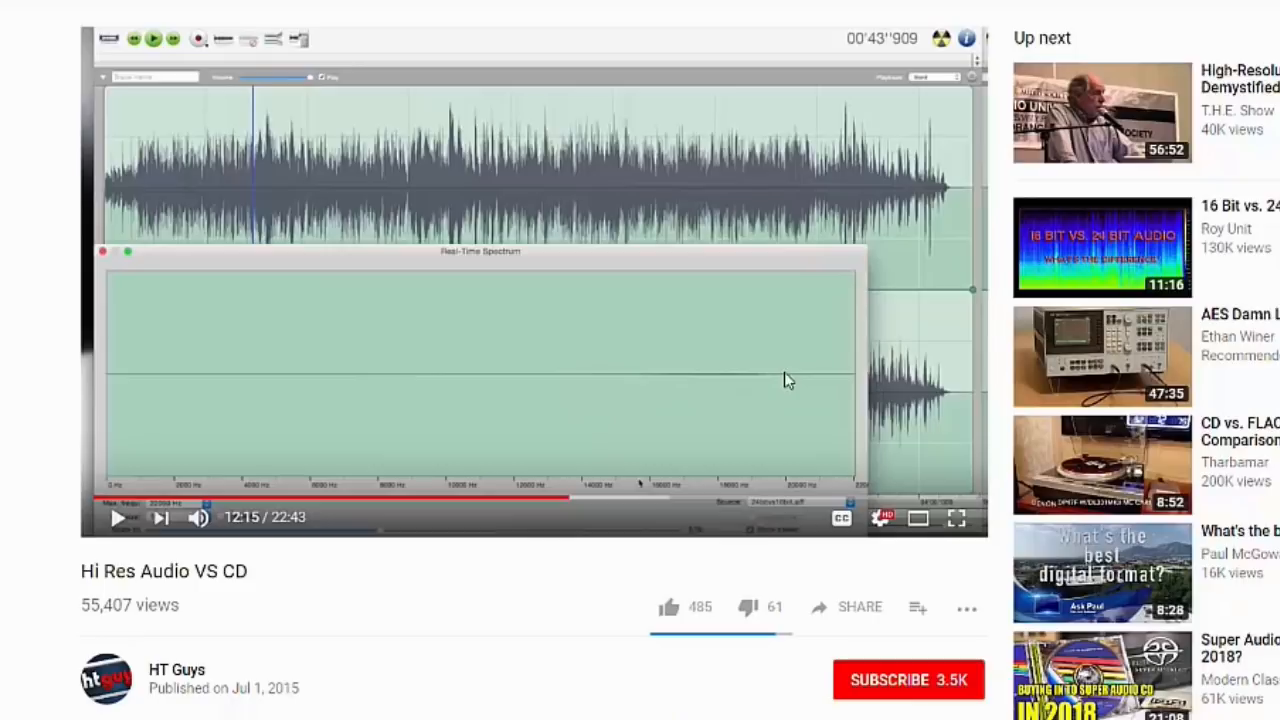
{"action": "mouse_move", "coordinate": [788, 384]}
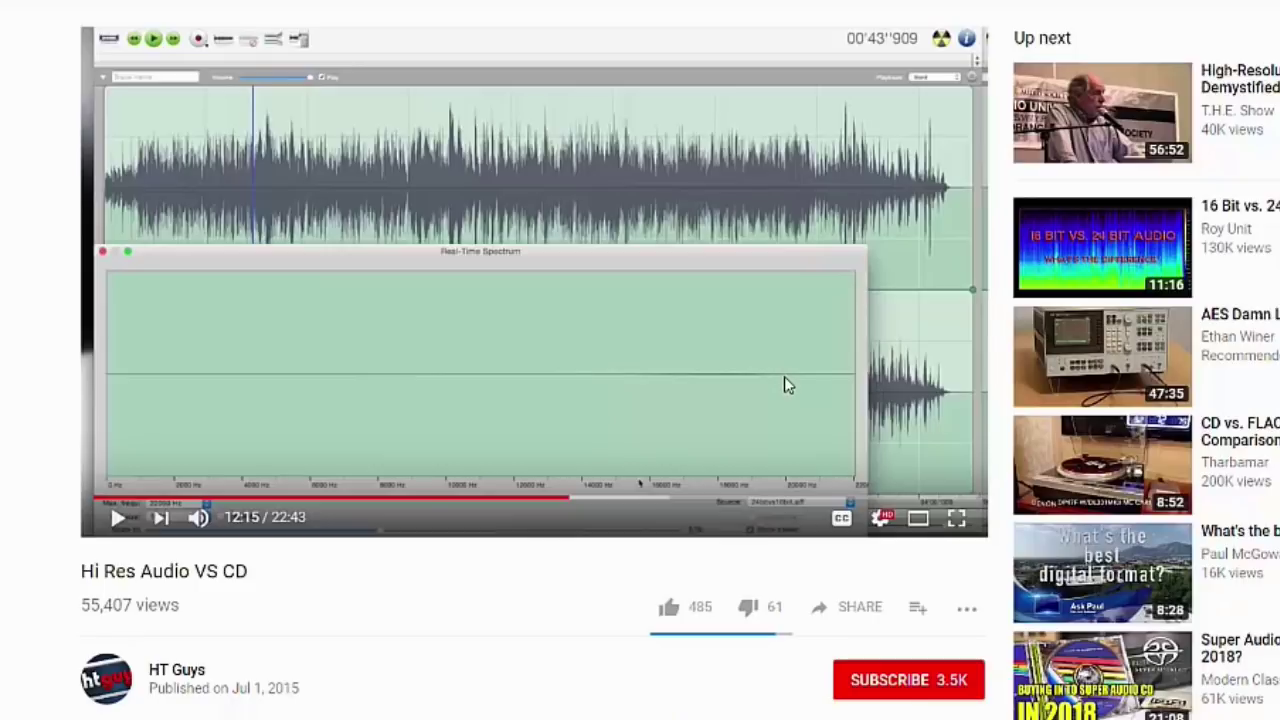
{"action": "mouse_move", "coordinate": [770, 384]}
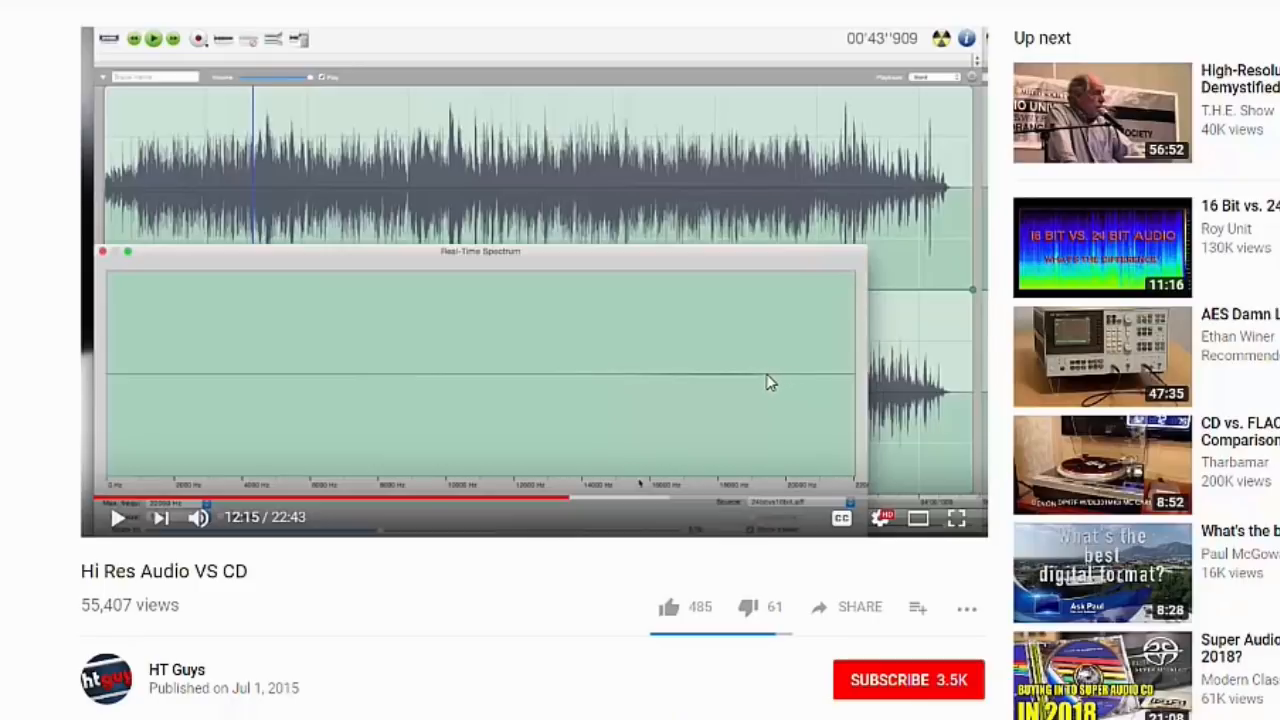
{"action": "mouse_move", "coordinate": [796, 382]}
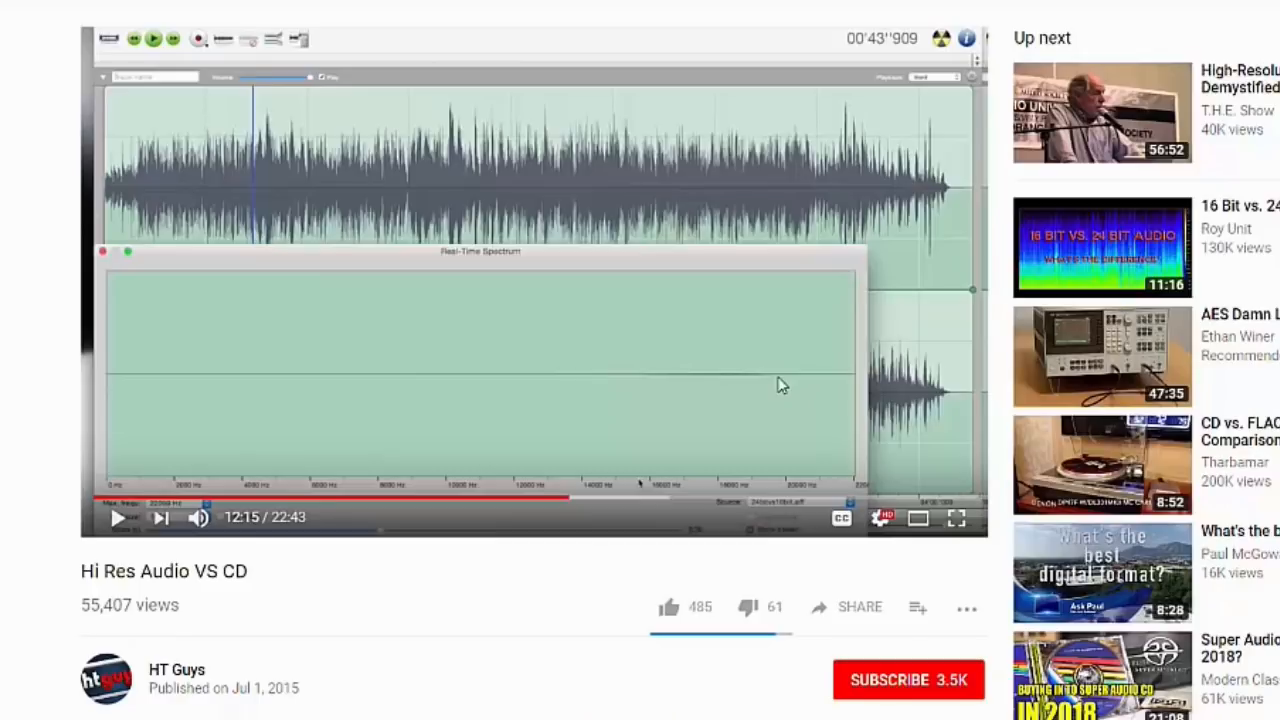
{"action": "mouse_move", "coordinate": [748, 570]}
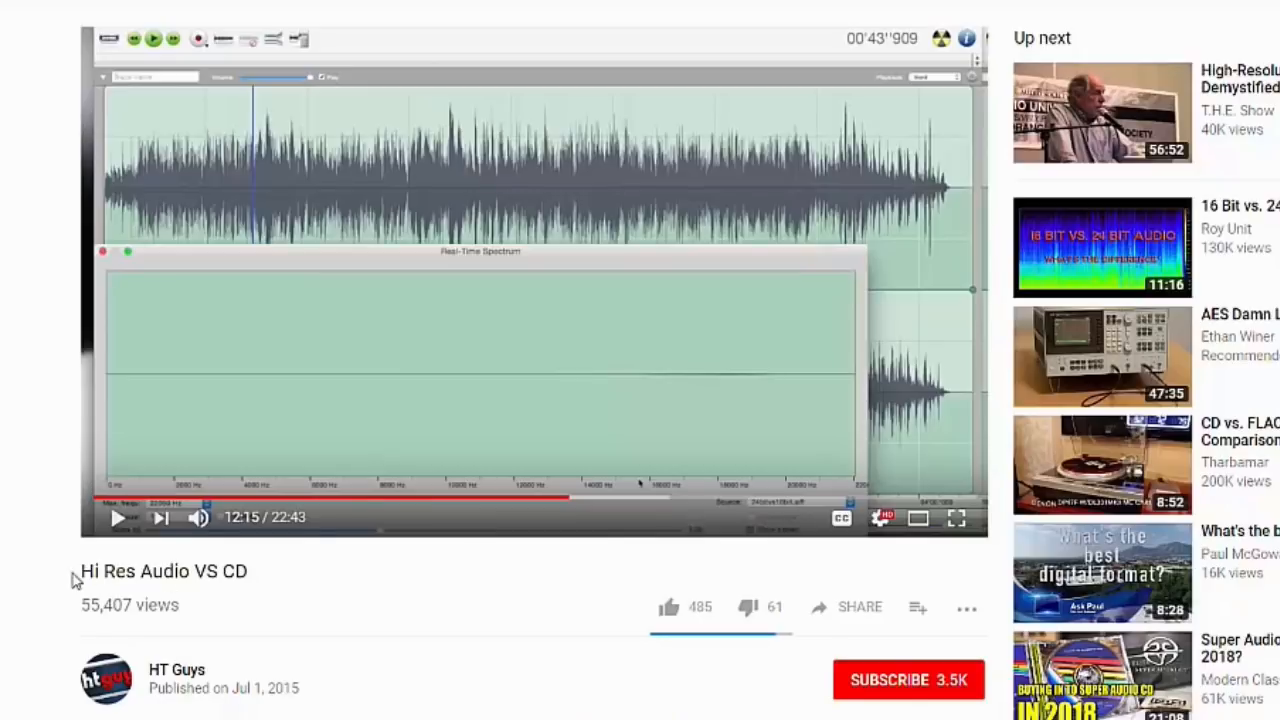
{"action": "mouse_move", "coordinate": [184, 622]}
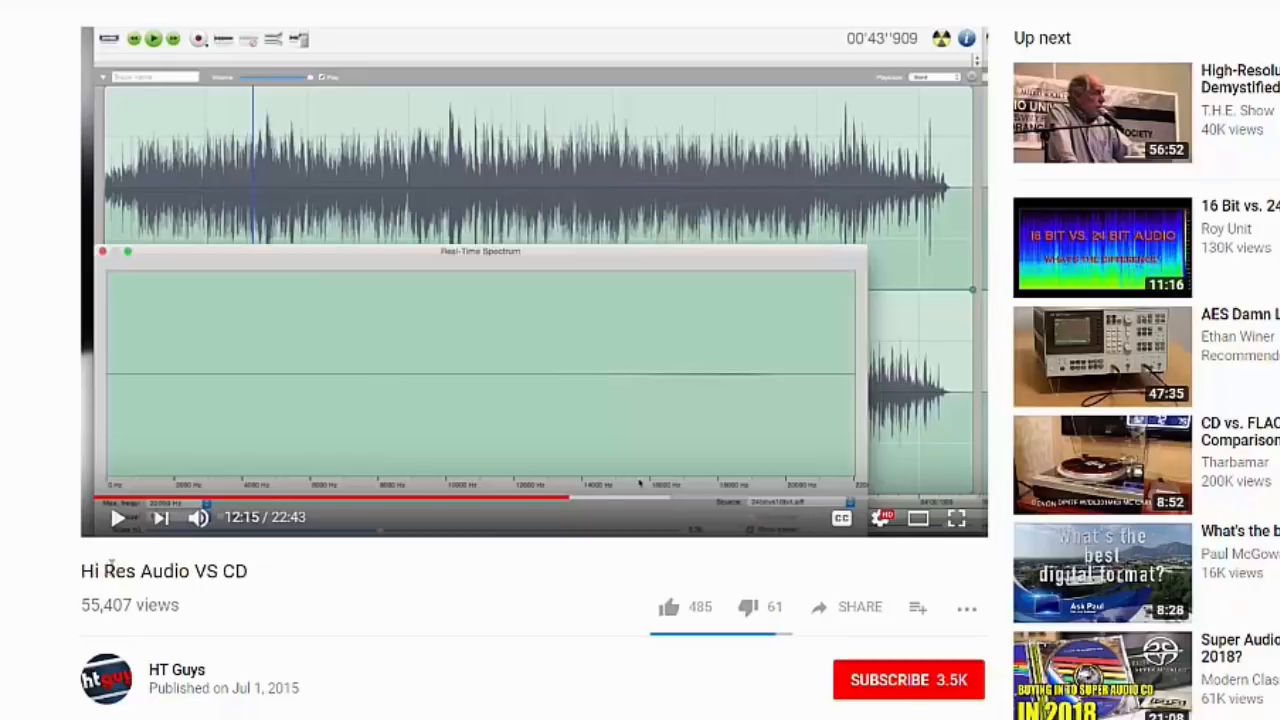
{"action": "mouse_move", "coordinate": [276, 586]}
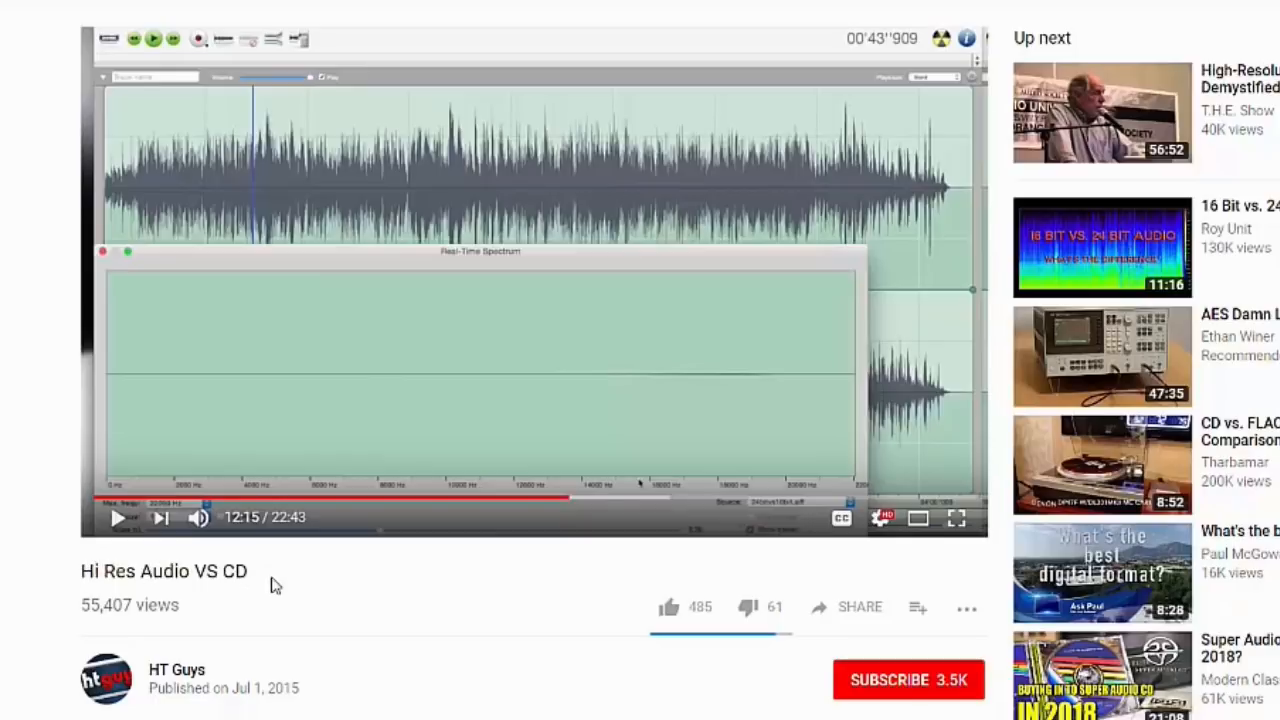
{"action": "mouse_move", "coordinate": [628, 382]}
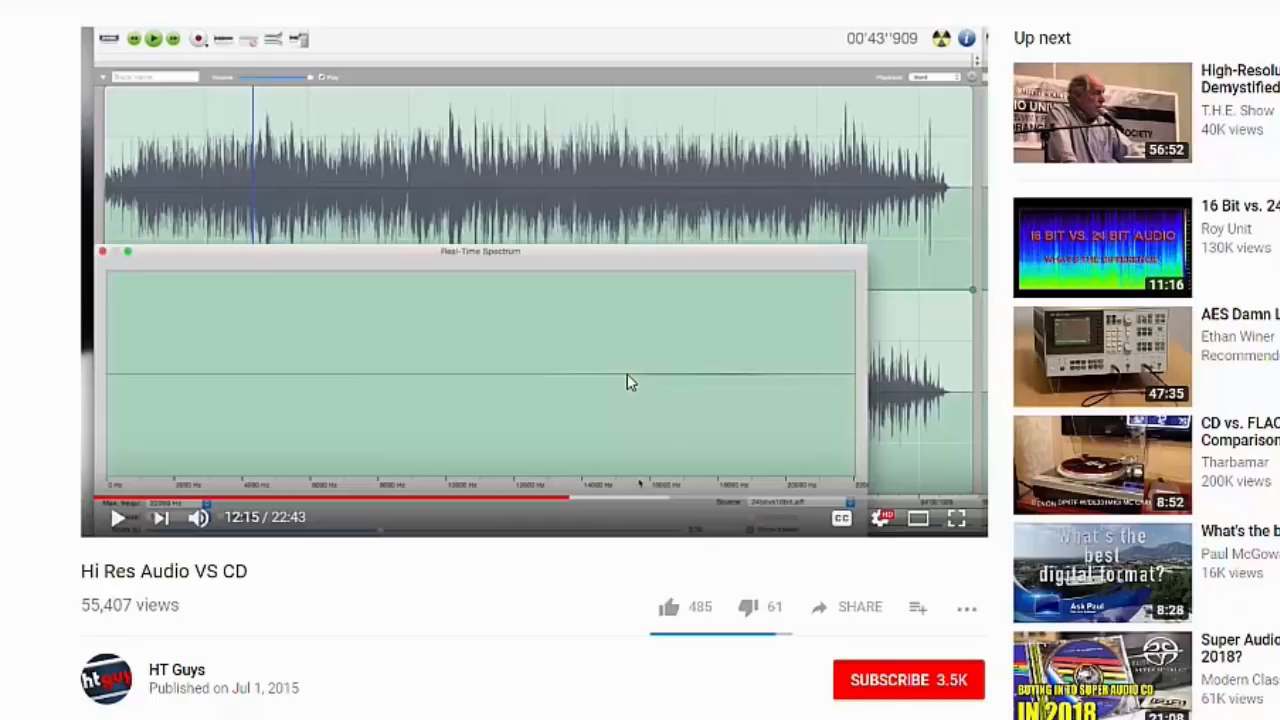
{"action": "mouse_move", "coordinate": [624, 382]}
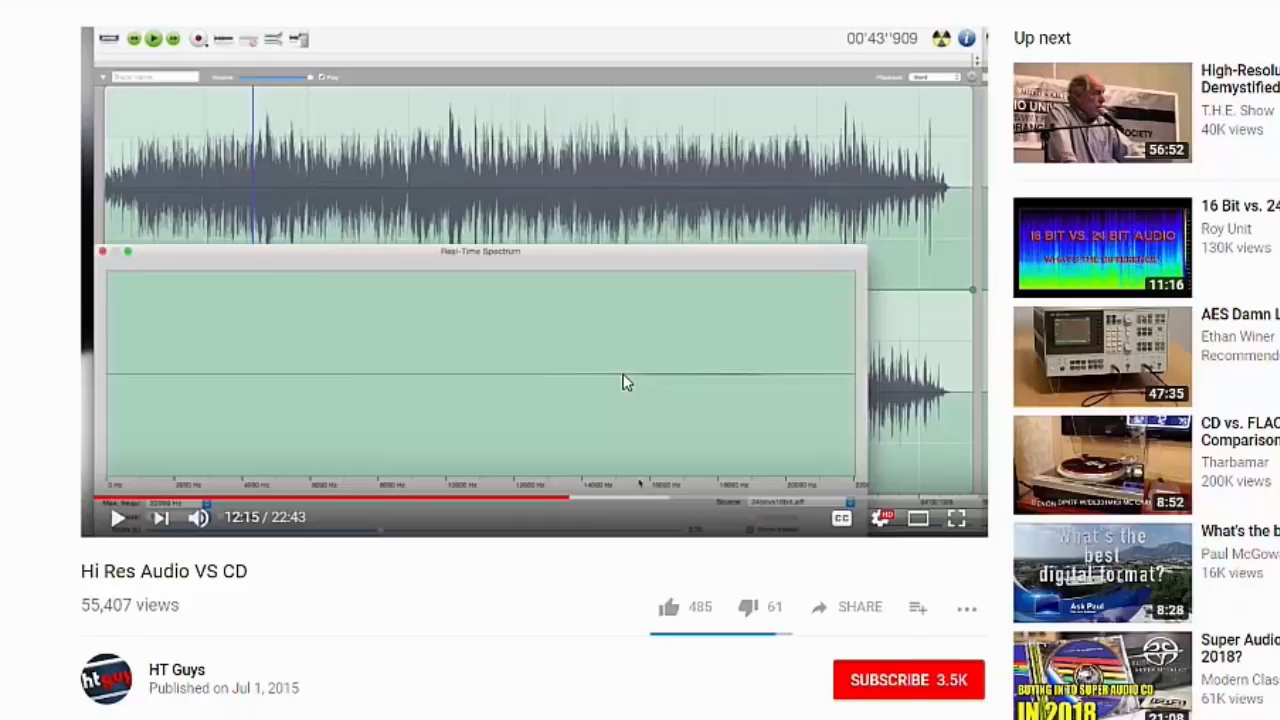
{"action": "mouse_move", "coordinate": [616, 386]}
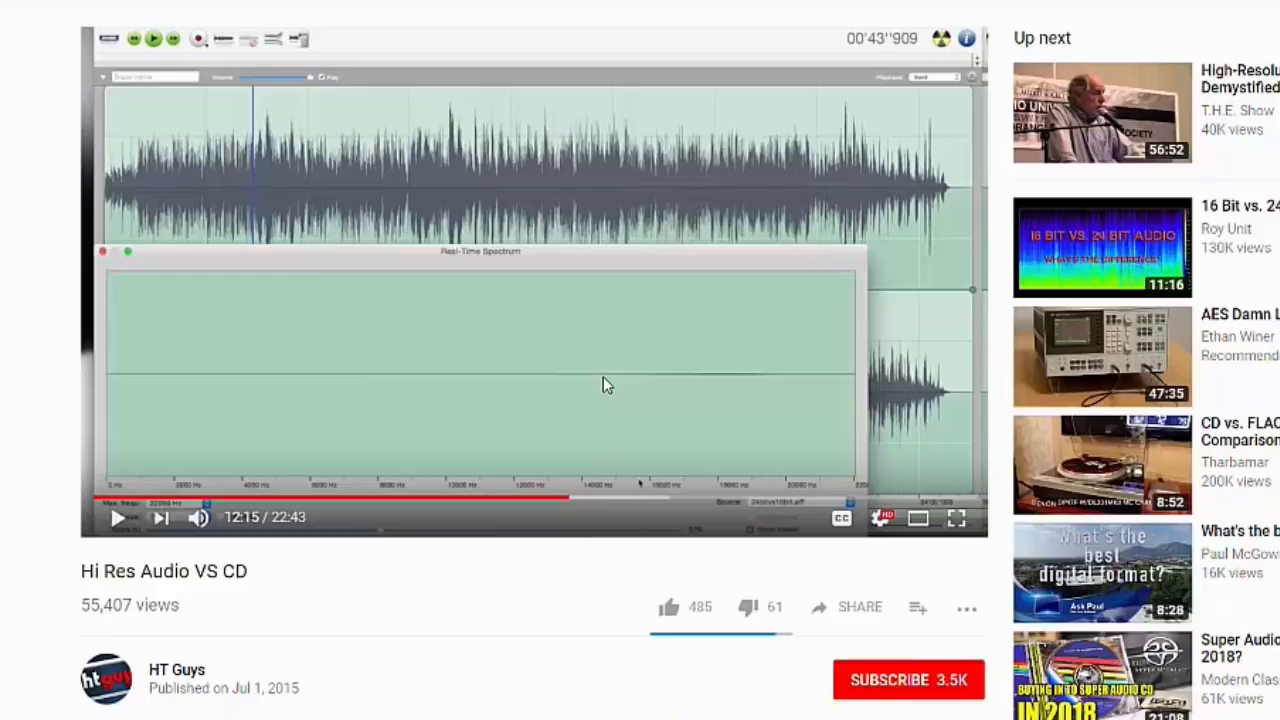
{"action": "mouse_move", "coordinate": [602, 404]}
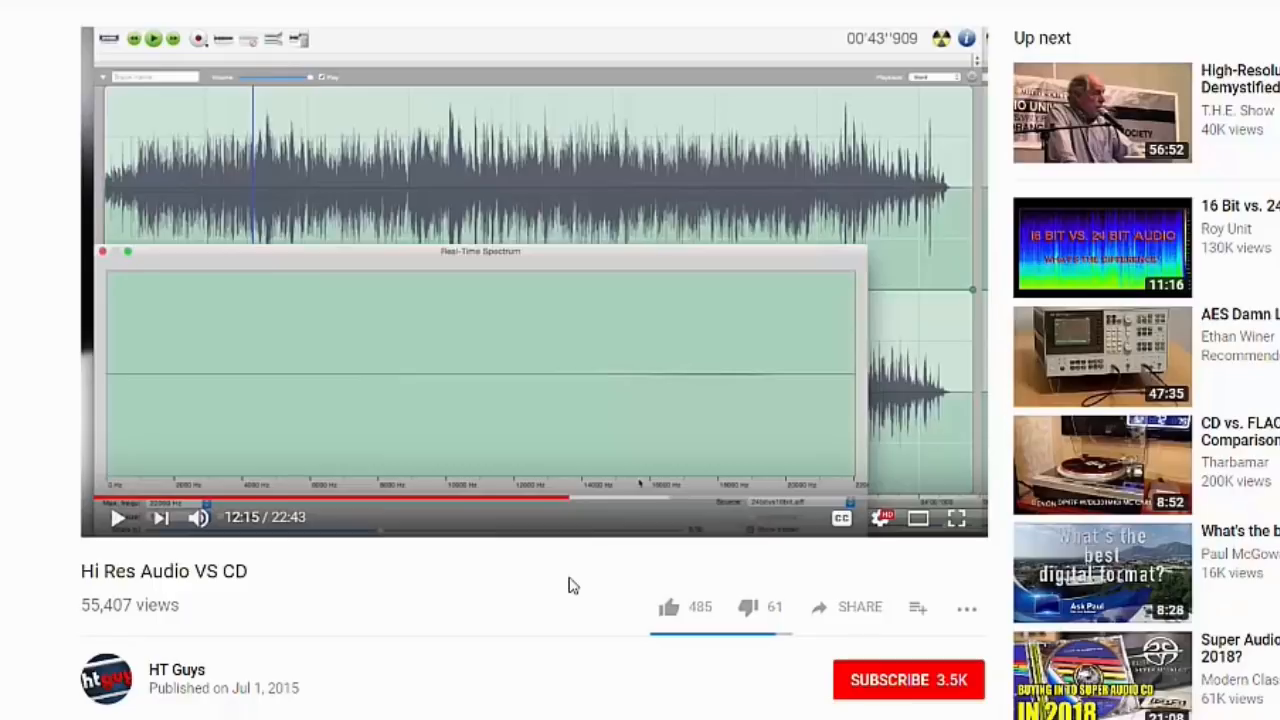
{"action": "mouse_move", "coordinate": [584, 584]}
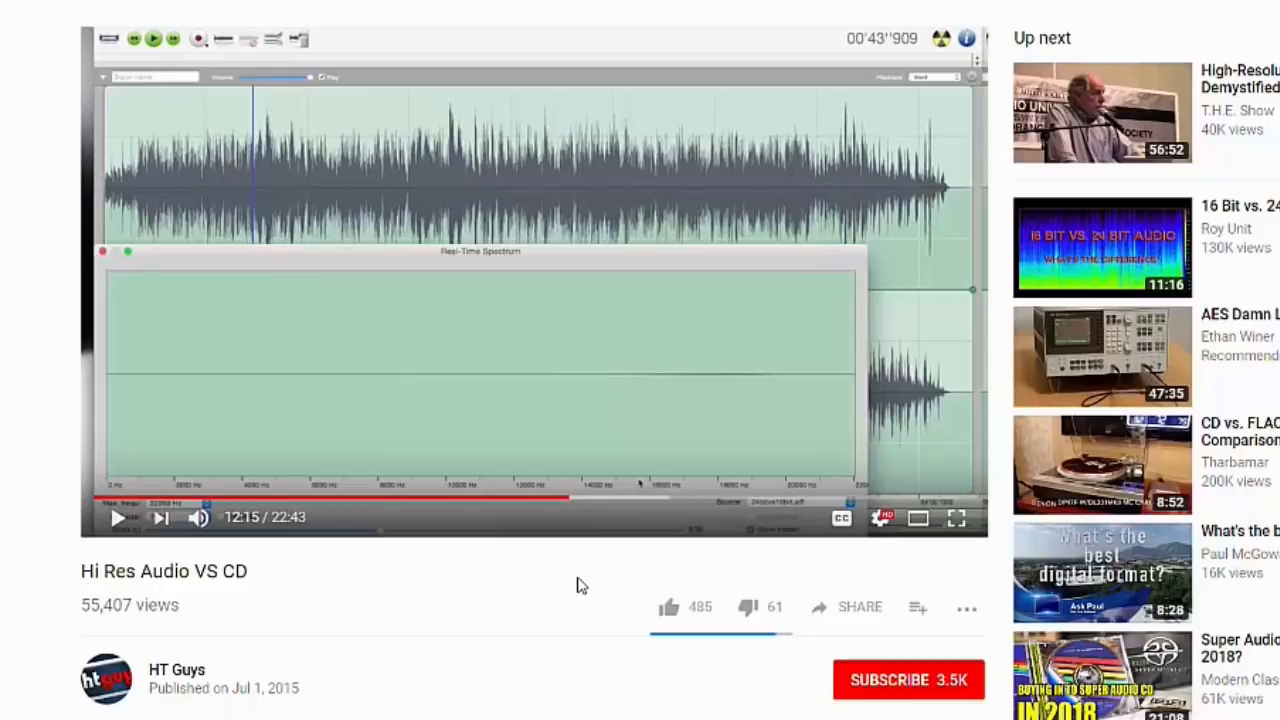
{"action": "mouse_move", "coordinate": [582, 586]}
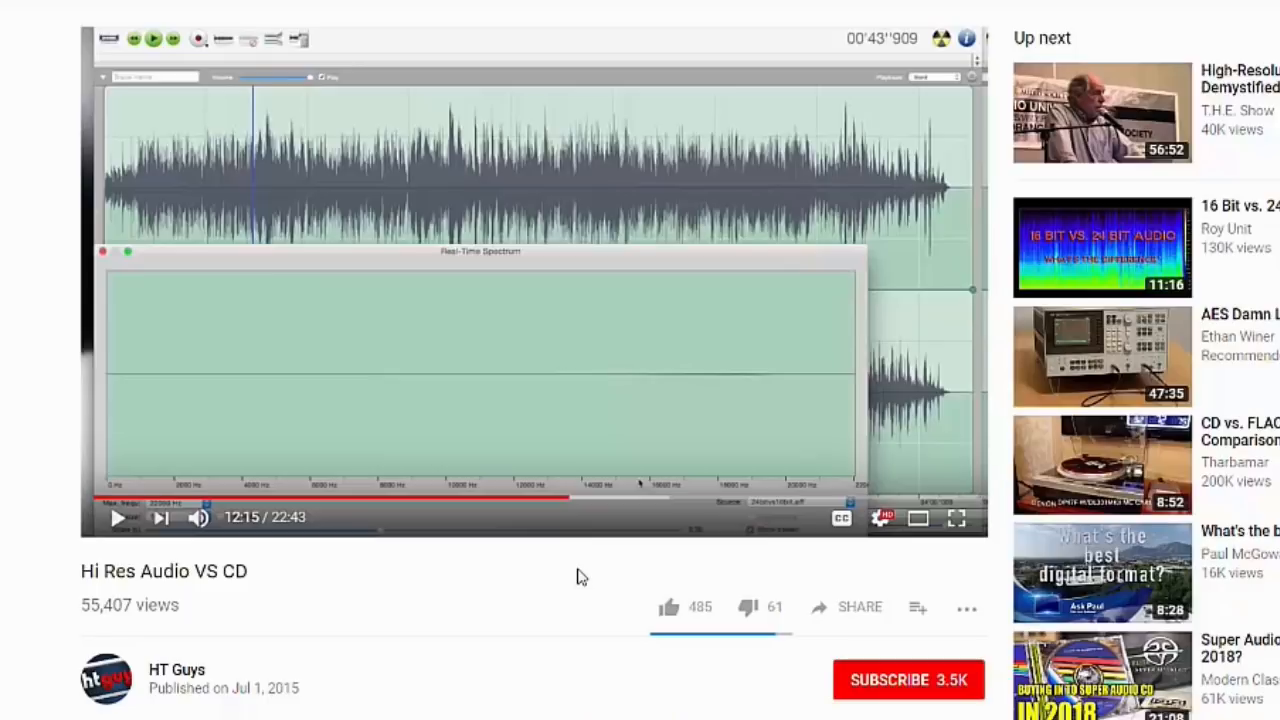
{"action": "mouse_move", "coordinate": [580, 564]}
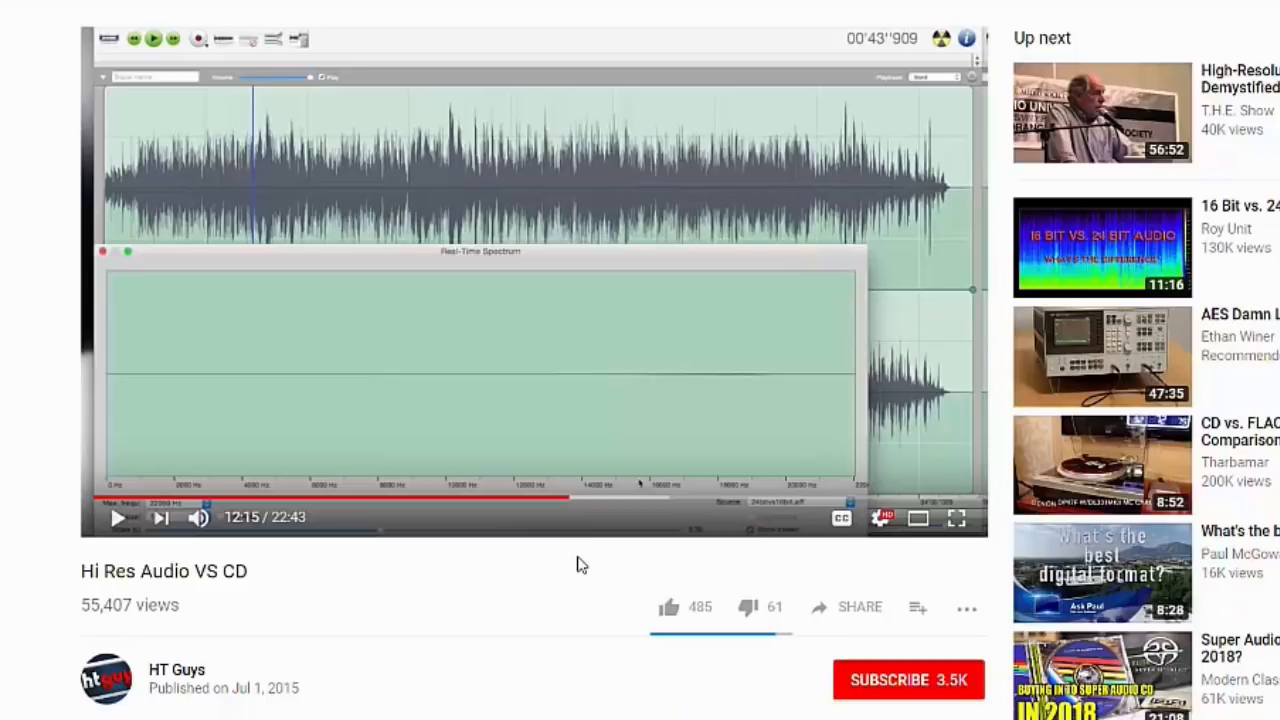